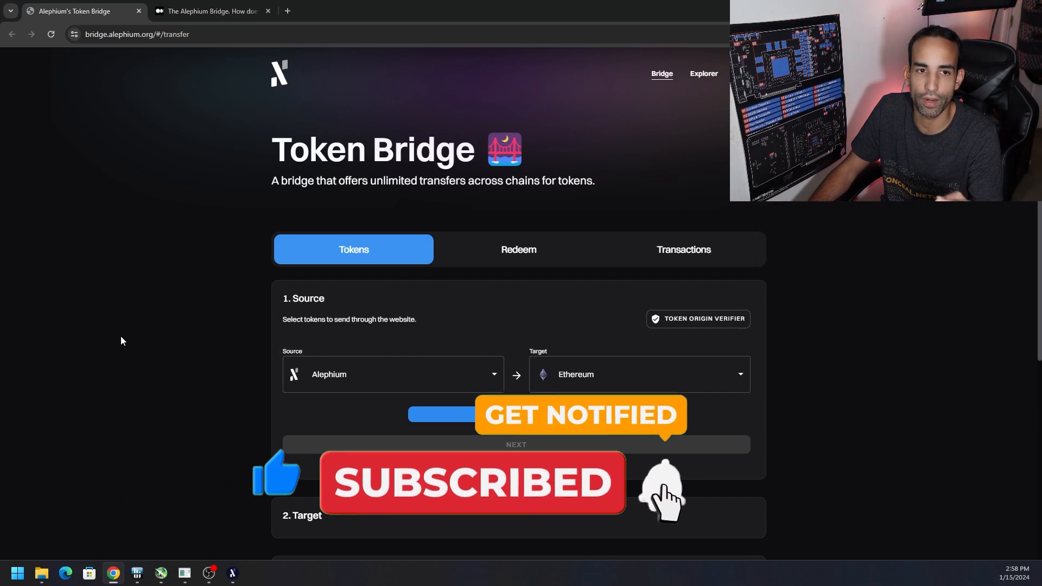
Read the Alephium Bridge article, return to the Token Bridge page, and start connecting a wallet
click(209, 11)
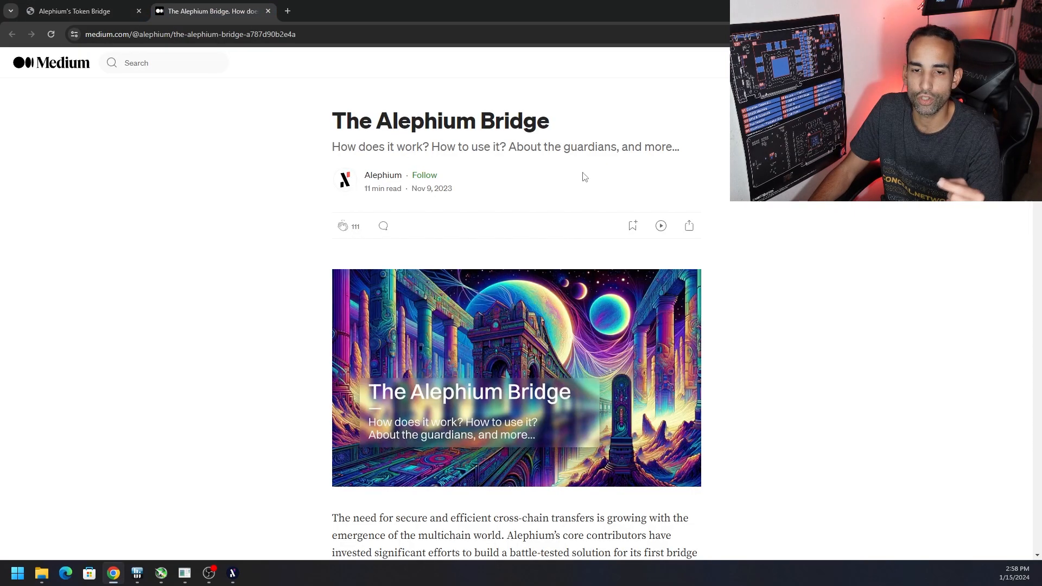
mouse_move(837, 243)
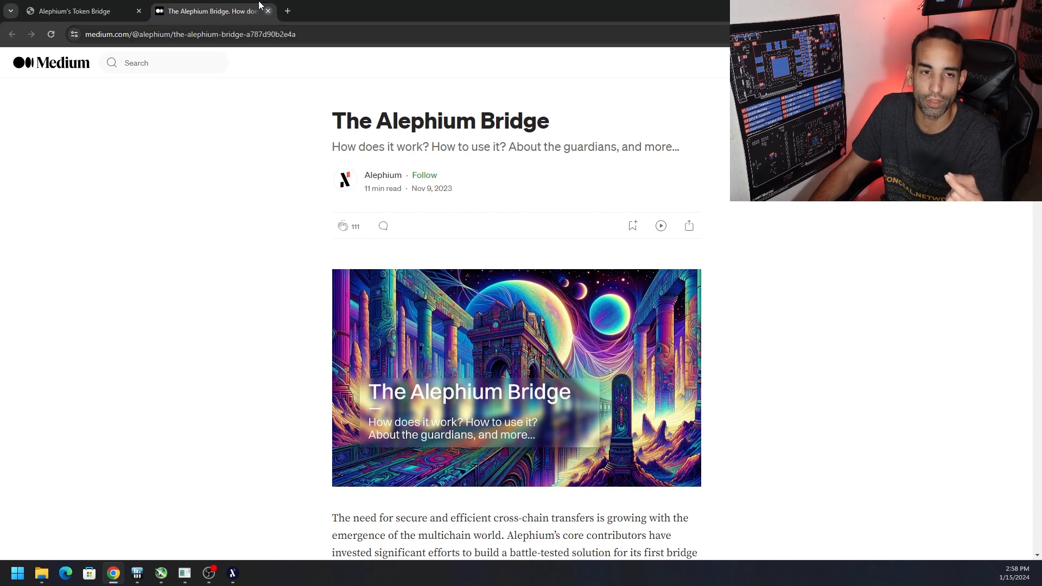
click(73, 12)
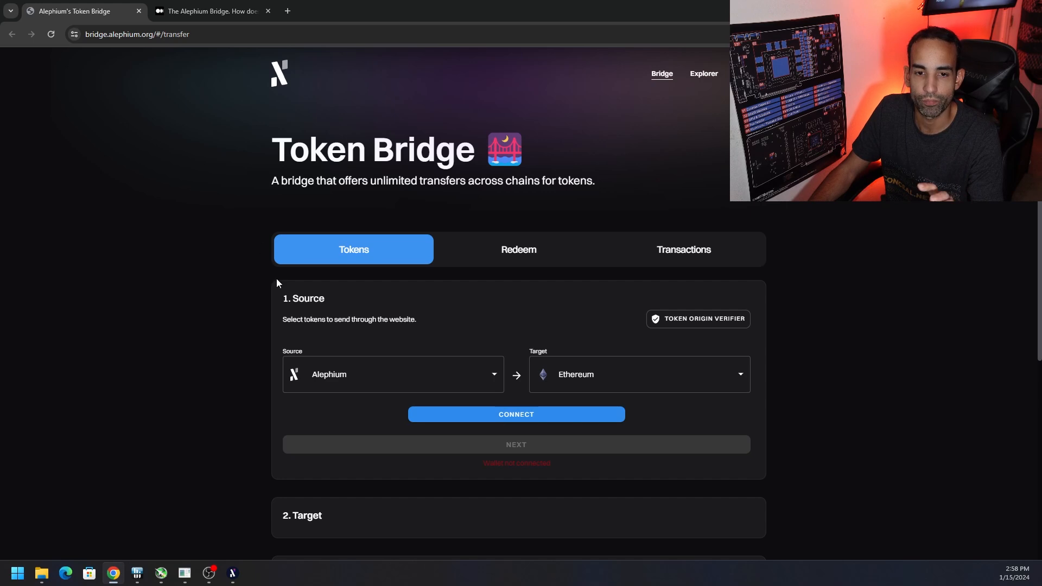
mouse_move(402, 258)
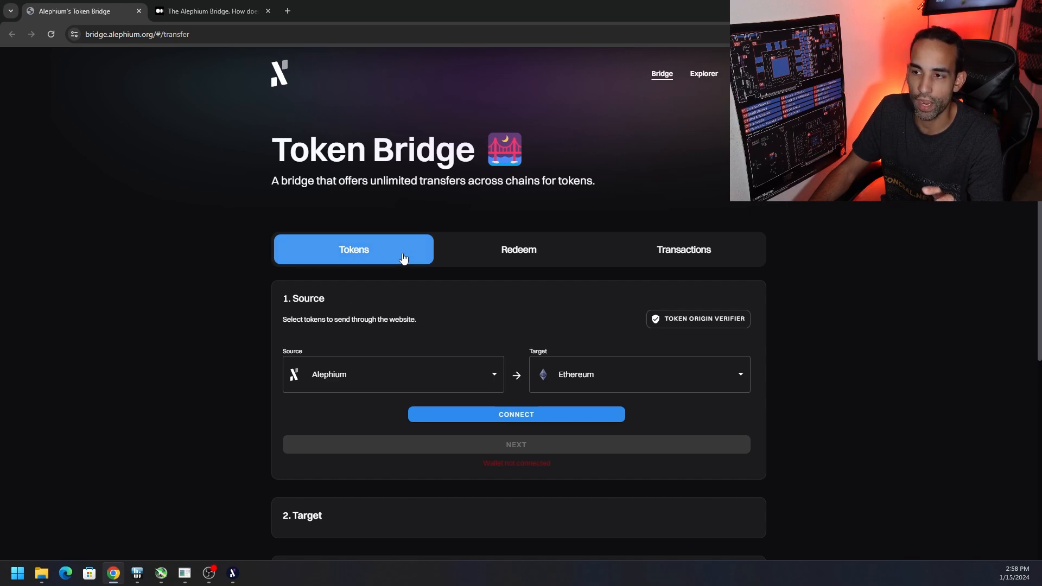
mouse_move(391, 269)
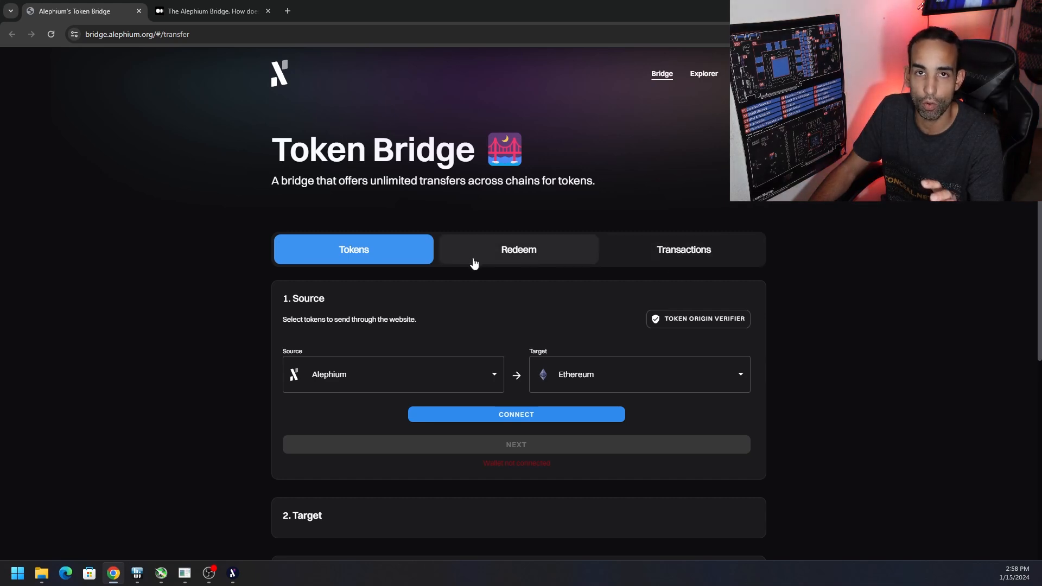
mouse_move(363, 263)
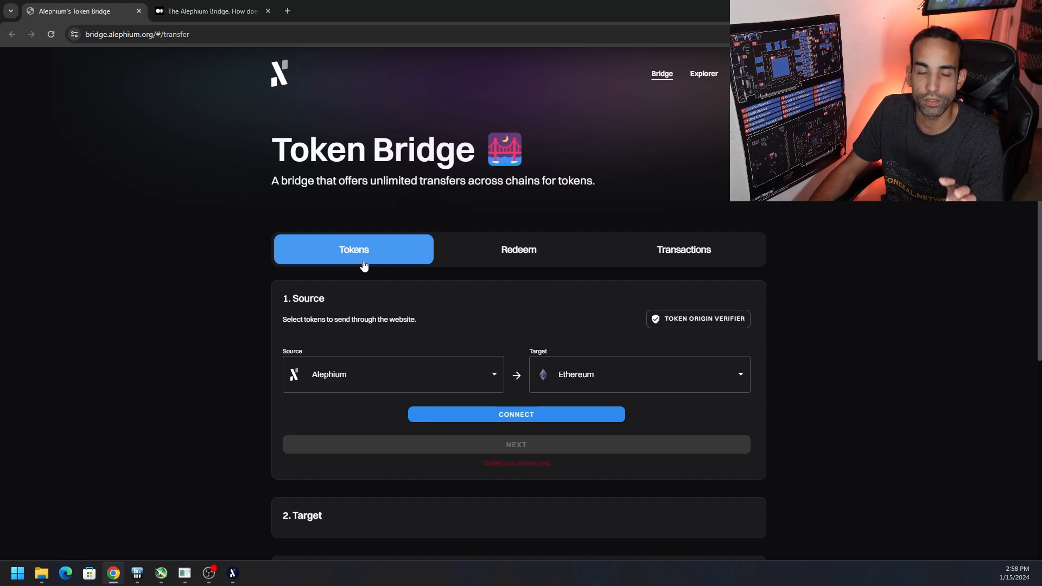
mouse_move(524, 424)
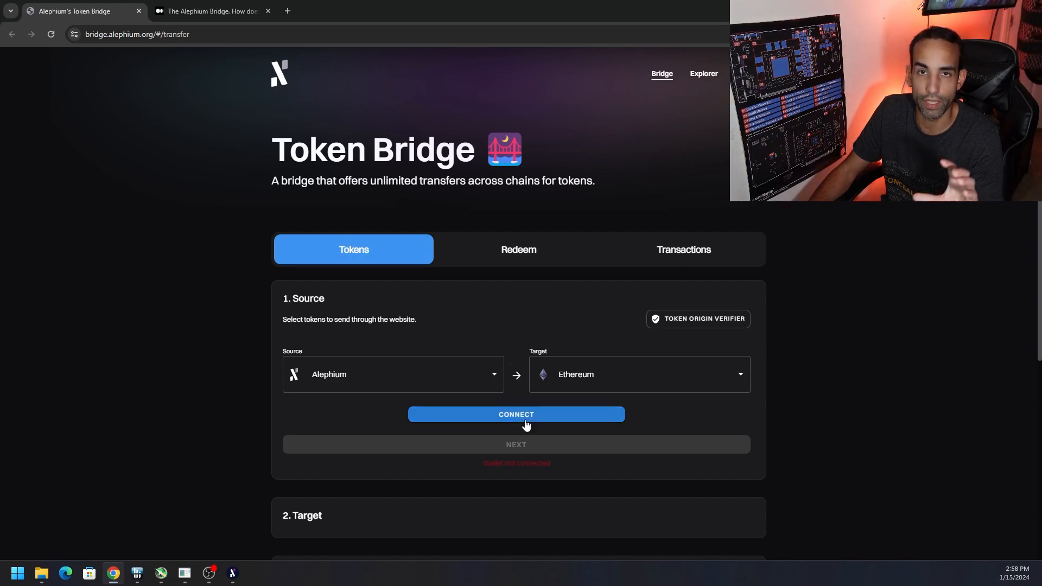
click(516, 414)
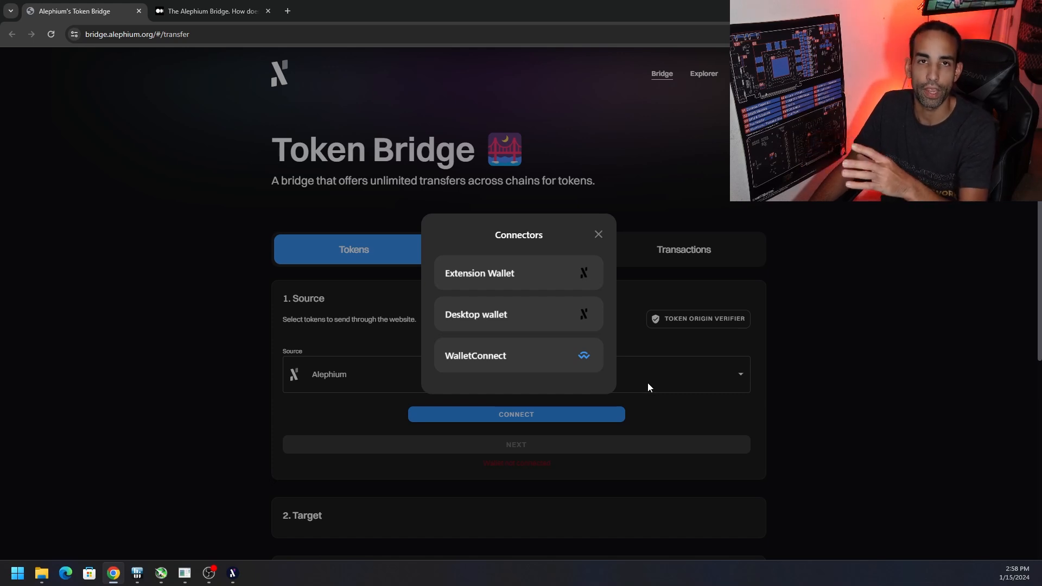
mouse_move(546, 329)
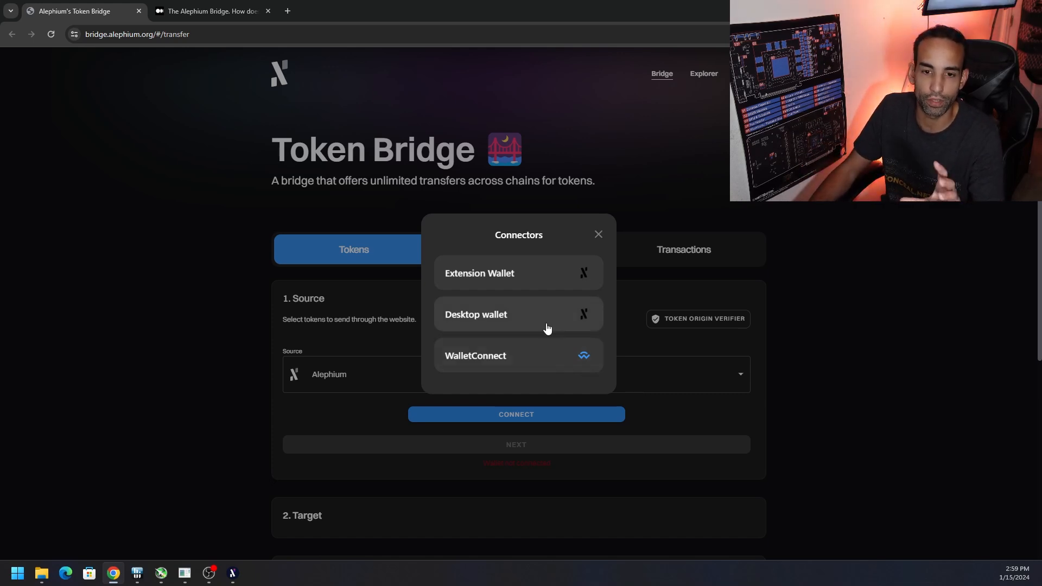
mouse_move(544, 323)
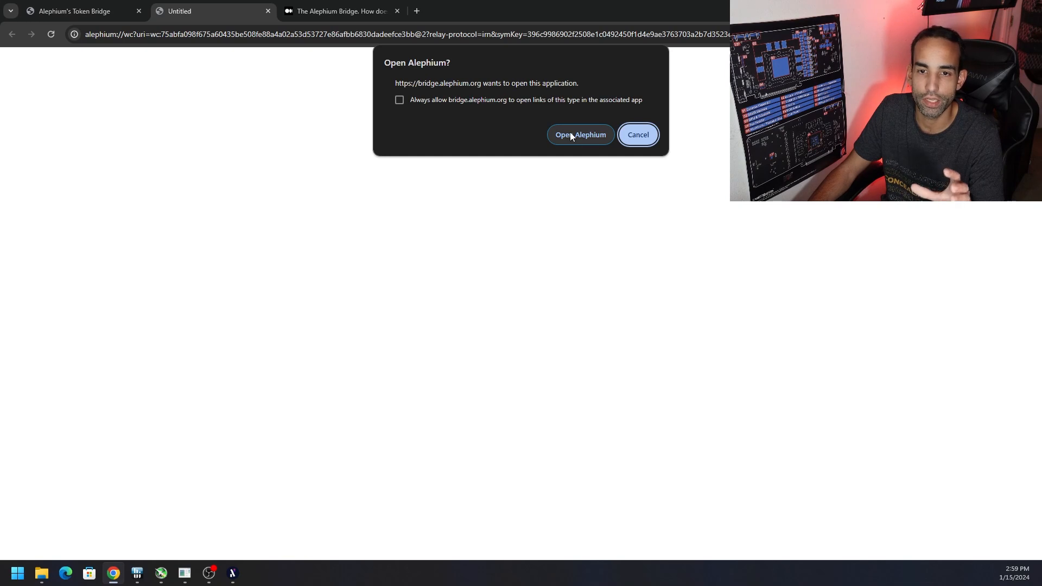
Open the Alephium app, review the group 0 address offered, then close the connection request
click(579, 134)
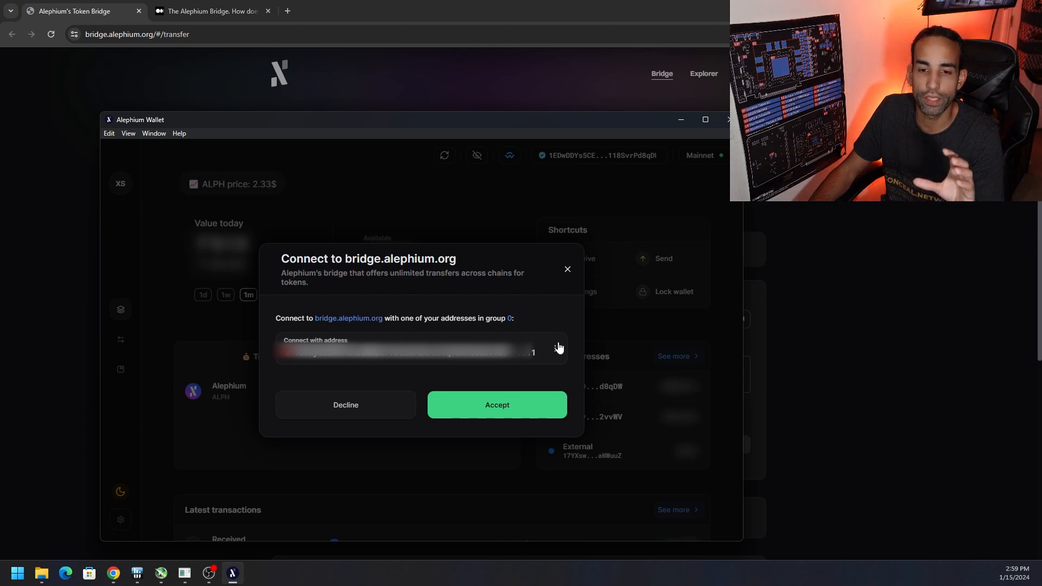
click(419, 352)
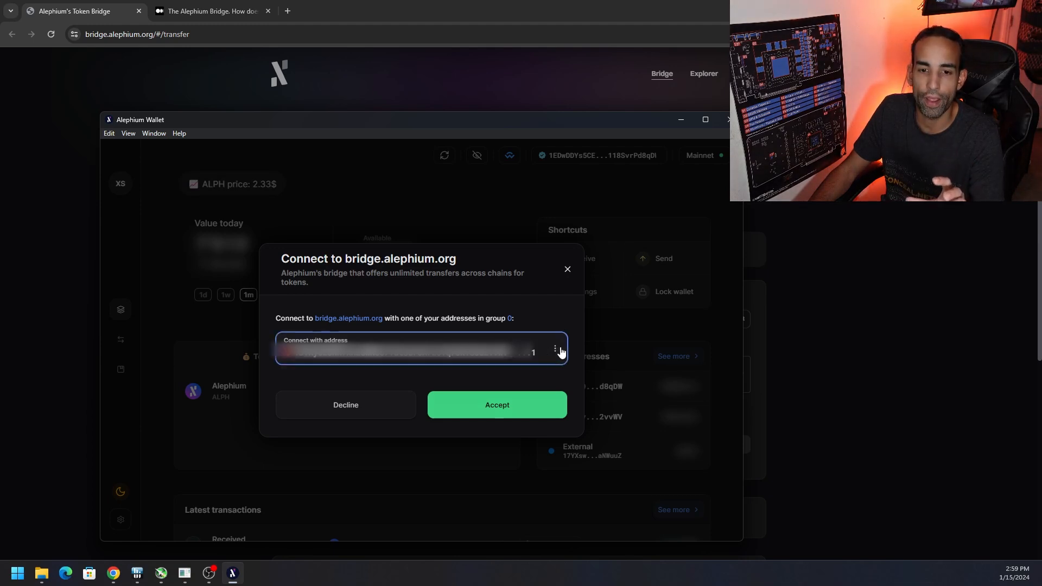
click(555, 351)
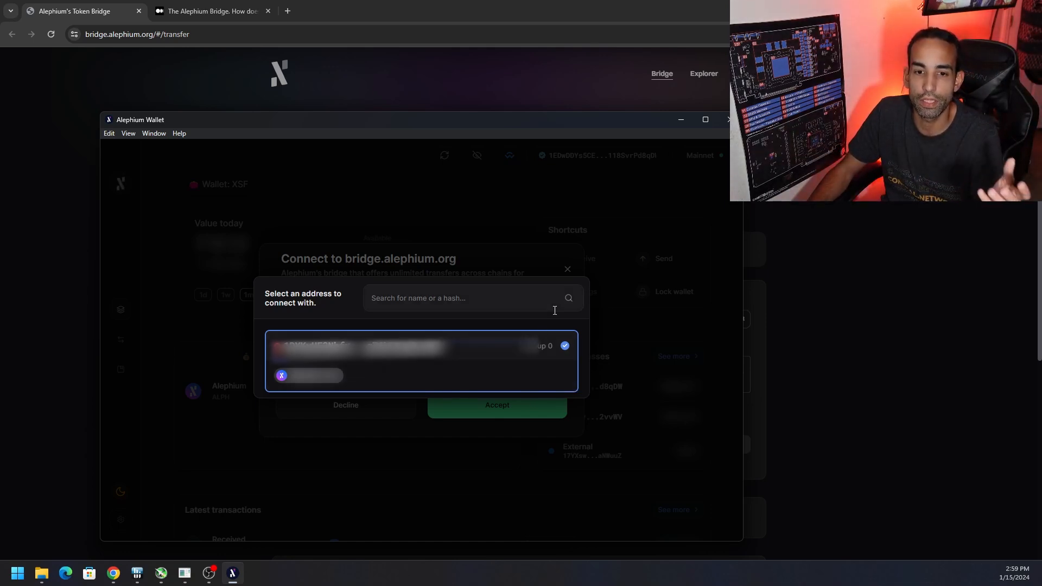
mouse_move(510, 263)
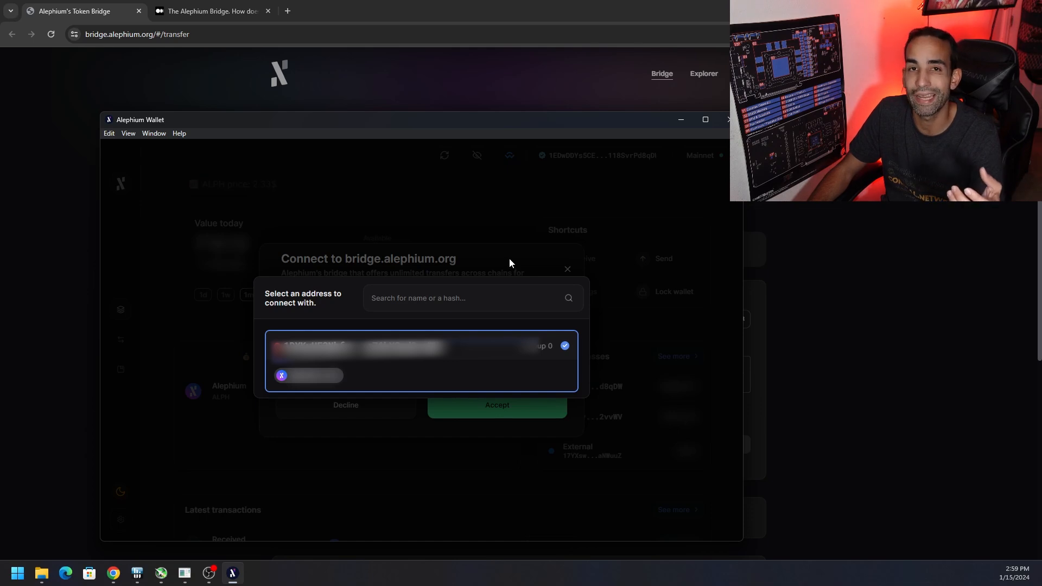
click(495, 404)
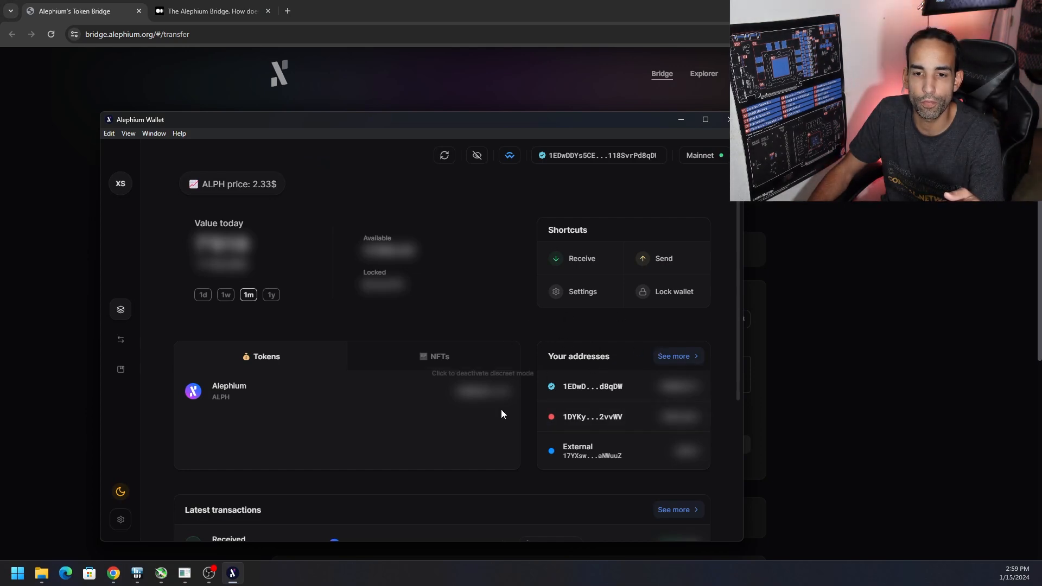
mouse_move(121, 310)
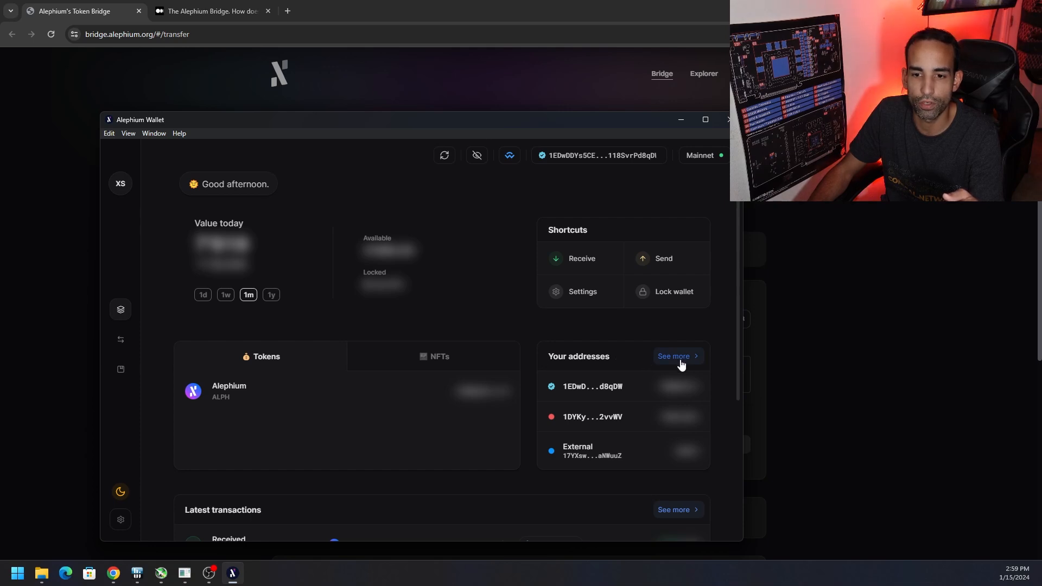
View all three addresses, explore the new-address group options, and close without creating one
click(676, 356)
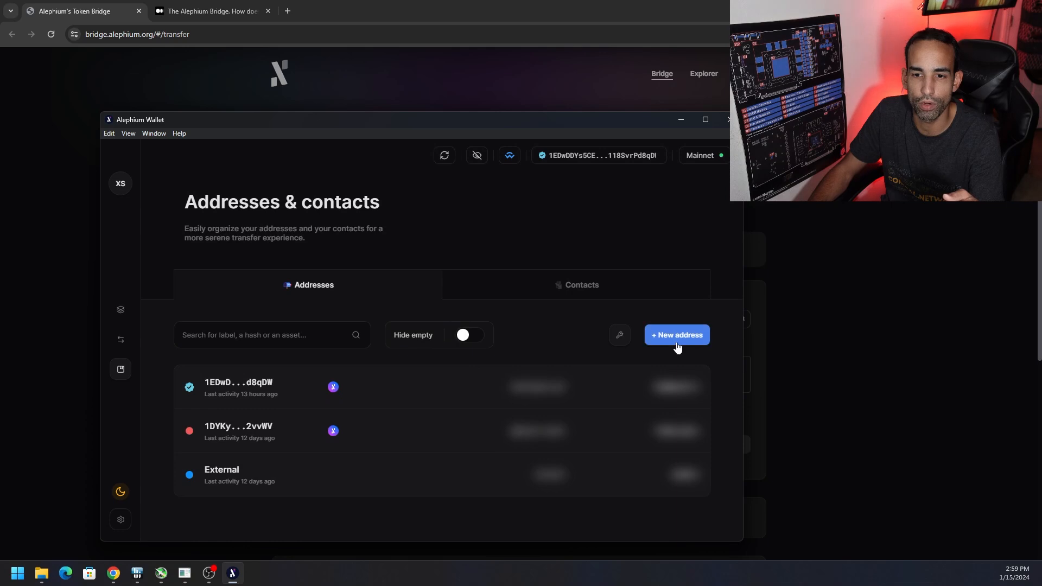
click(676, 334)
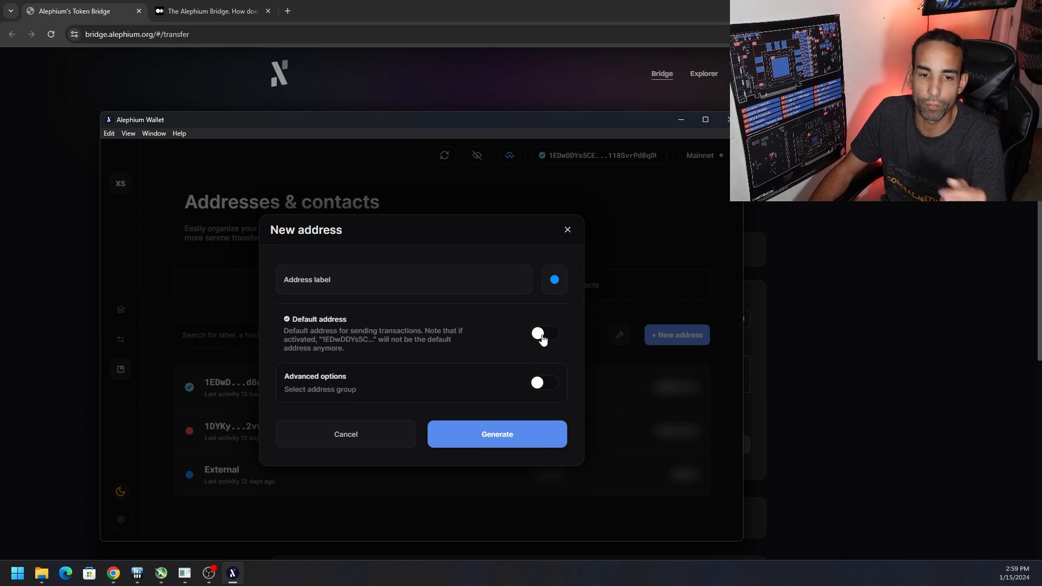
click(543, 382)
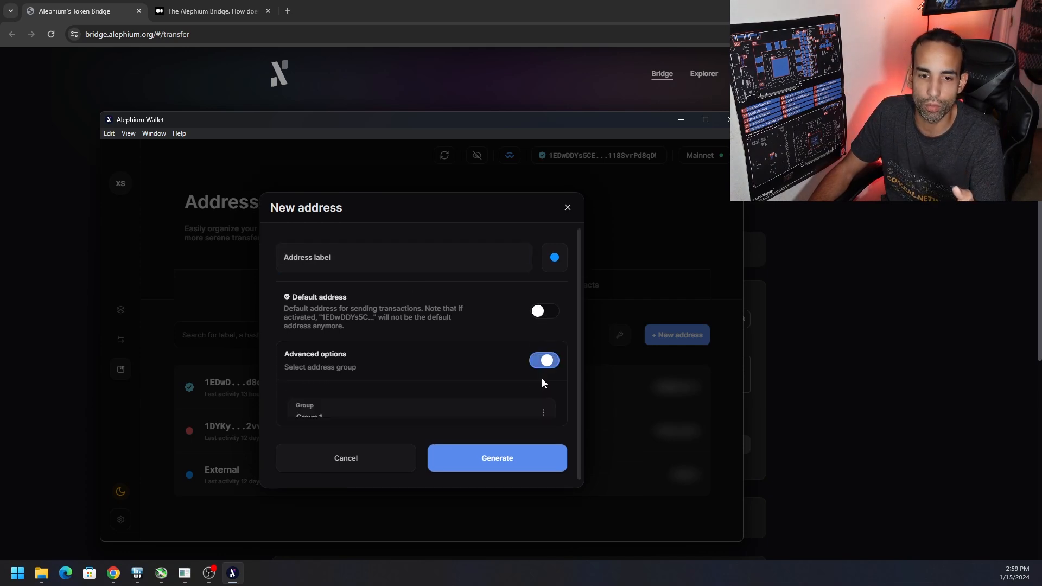
click(420, 412)
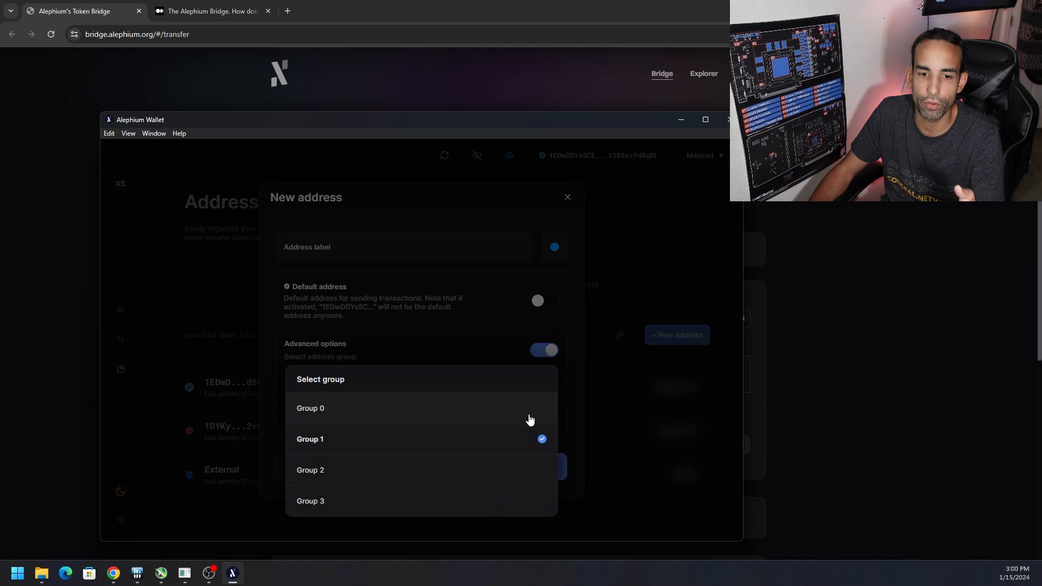
mouse_move(453, 319)
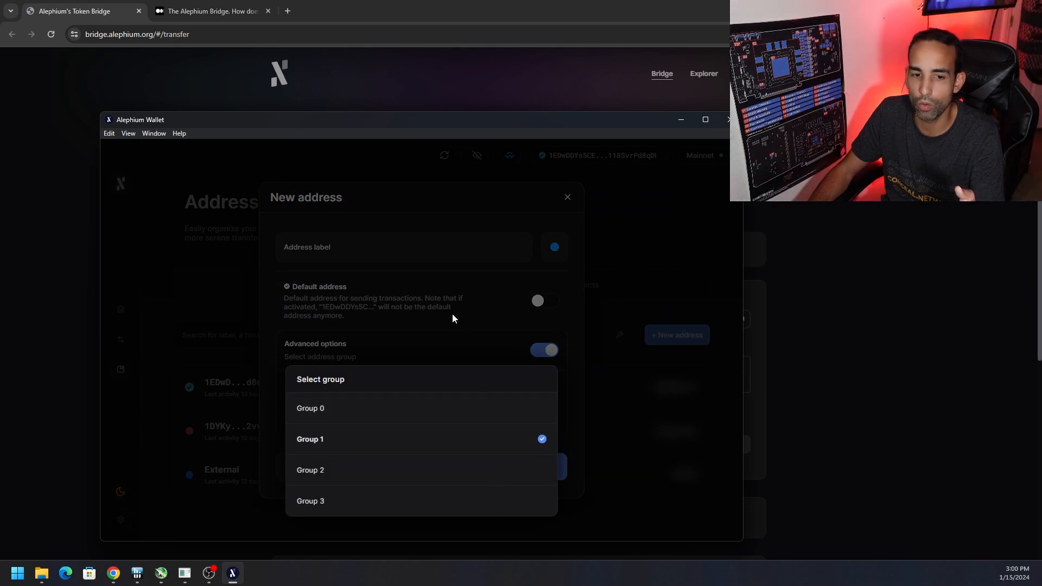
click(309, 439)
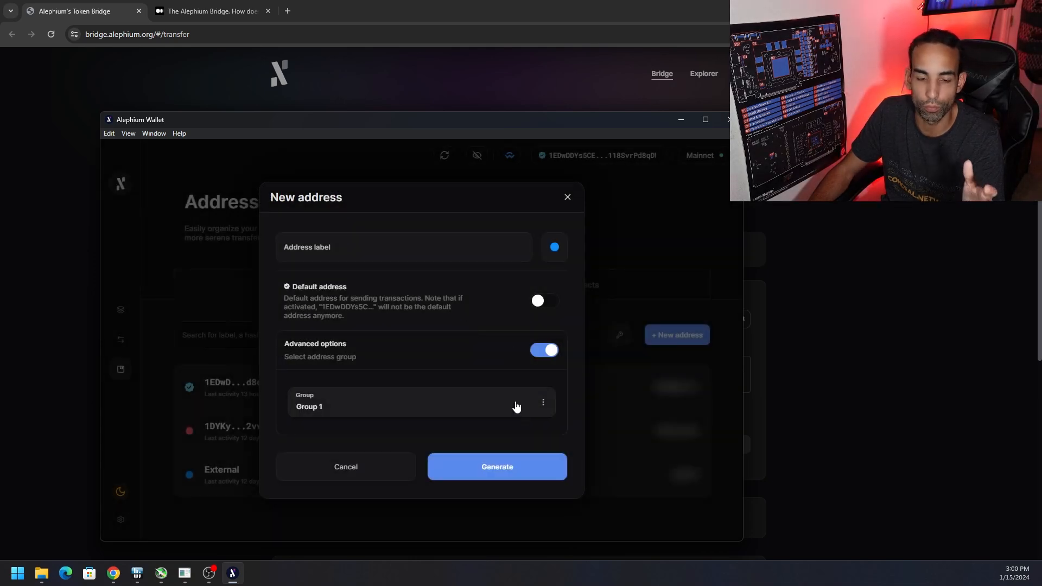
mouse_move(467, 449)
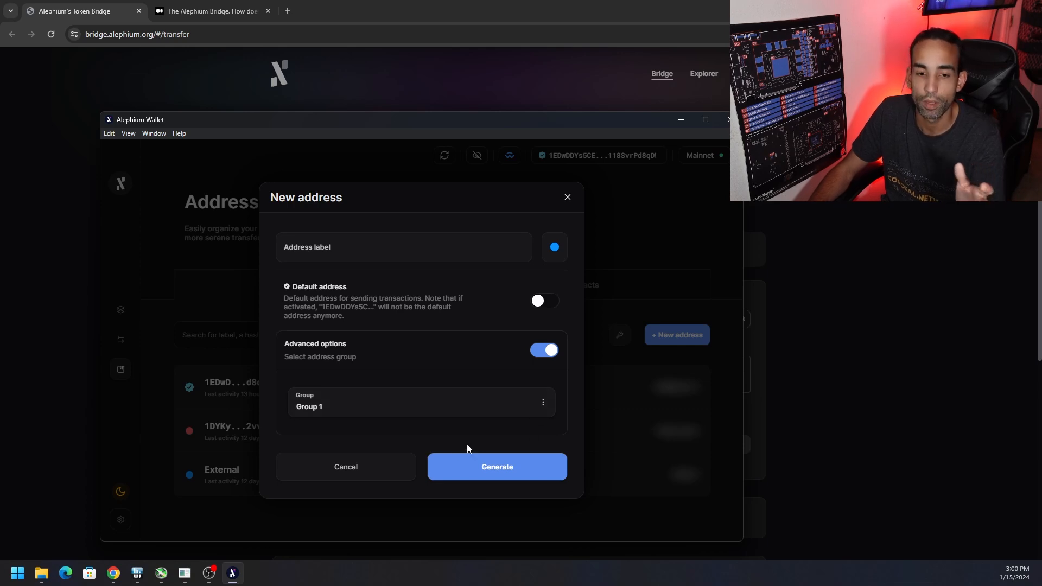
click(543, 350)
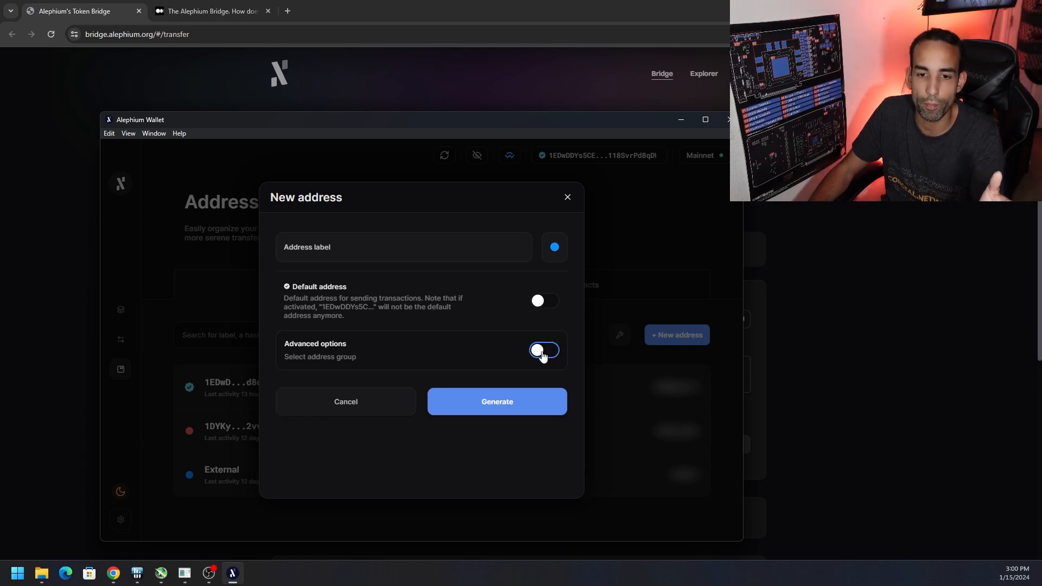
click(543, 349)
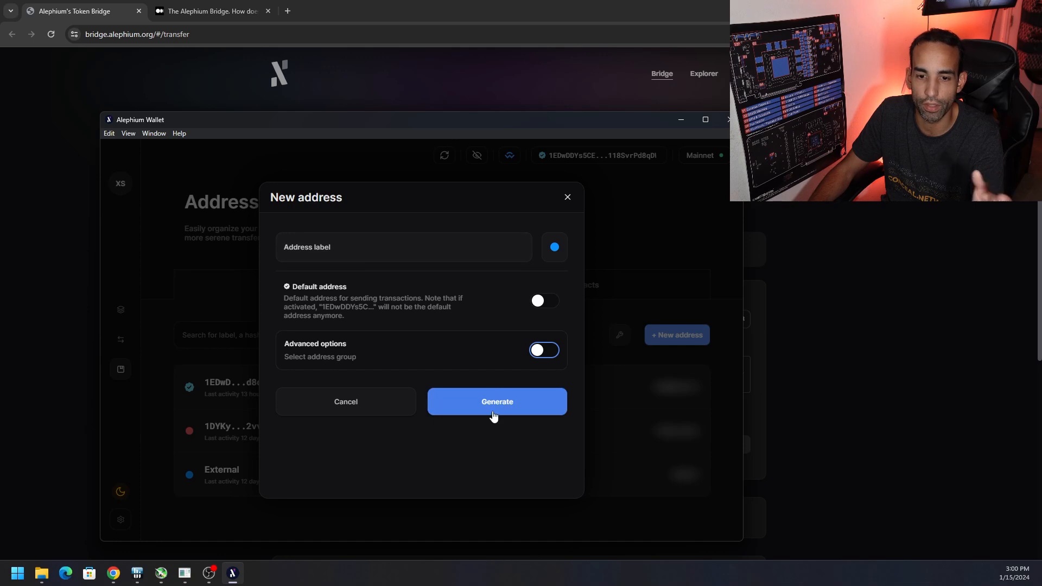
click(345, 401)
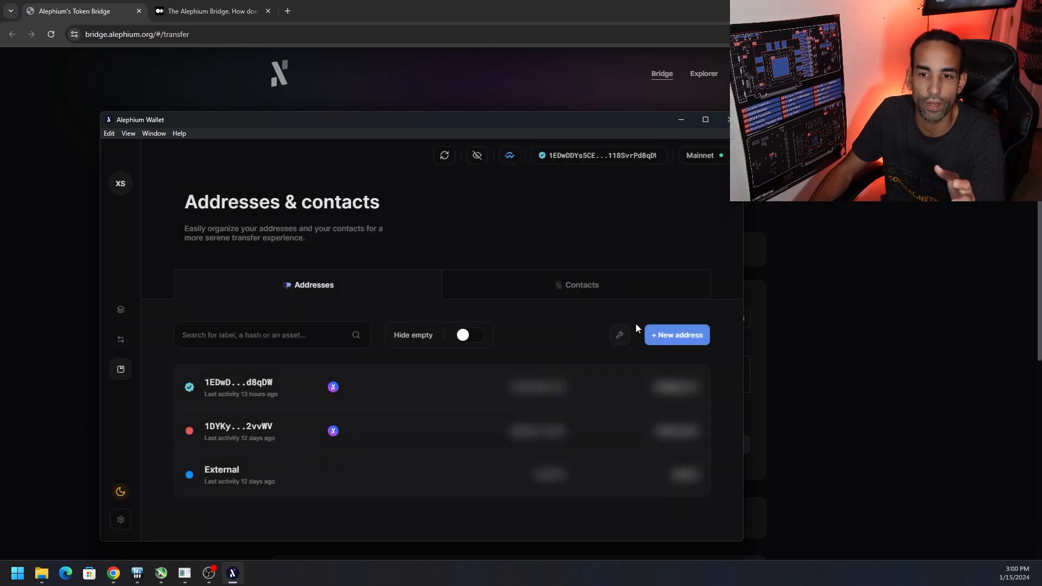
Retry connecting the desktop wallet to the bridge and bring Alephium Wallet back up
click(515, 414)
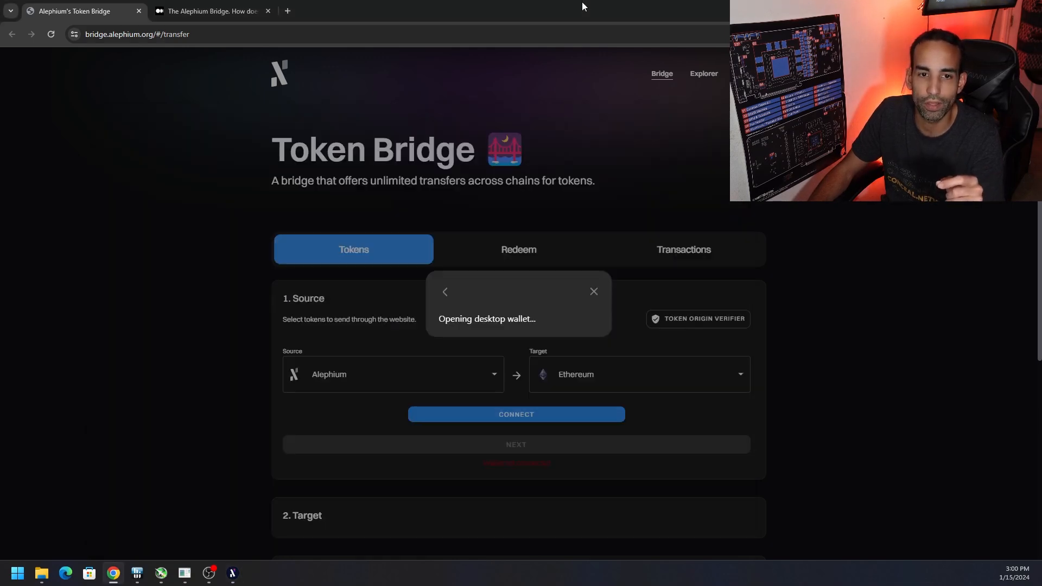
click(233, 572)
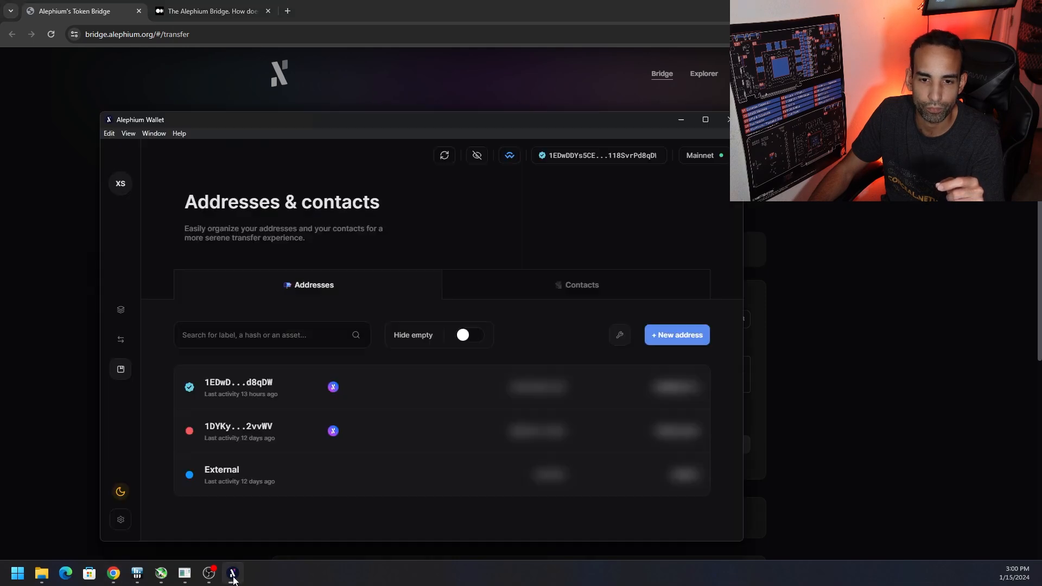
mouse_move(231, 572)
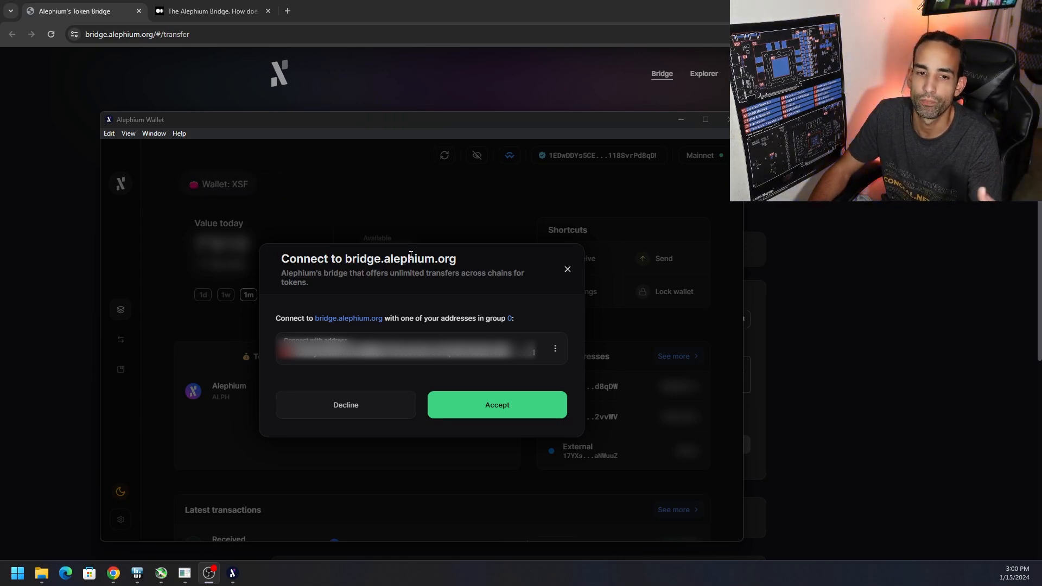
mouse_move(559, 325)
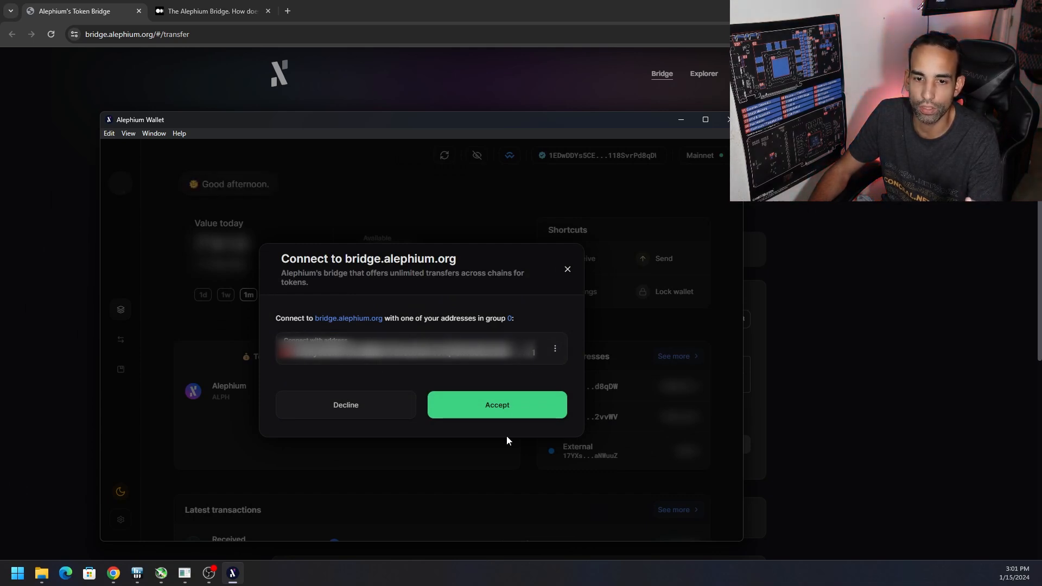
mouse_move(527, 457)
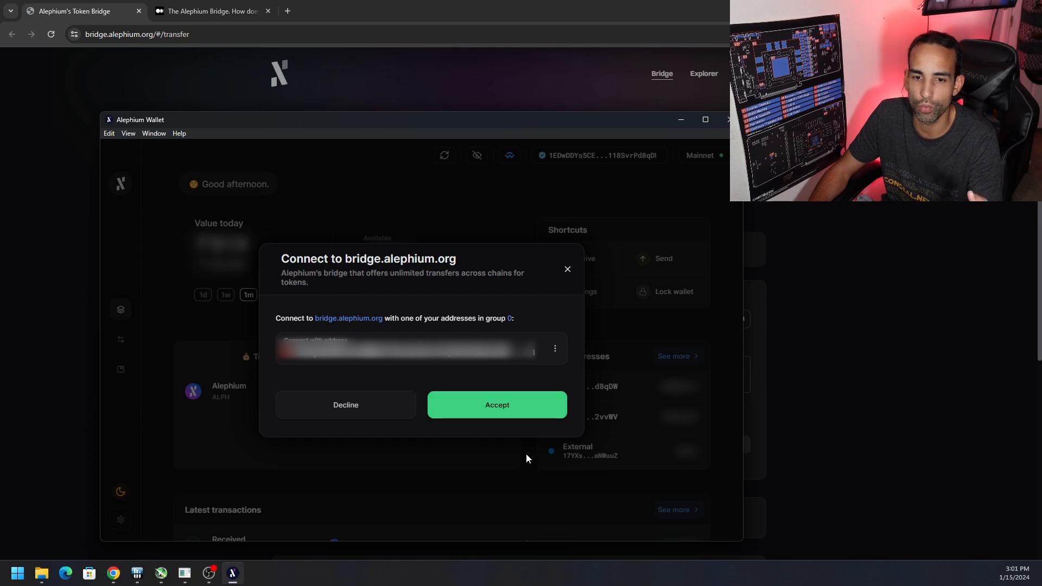
Accept the wallet connection, select ALPH (825.0148 balance), and enter an amount of 5
click(496, 405)
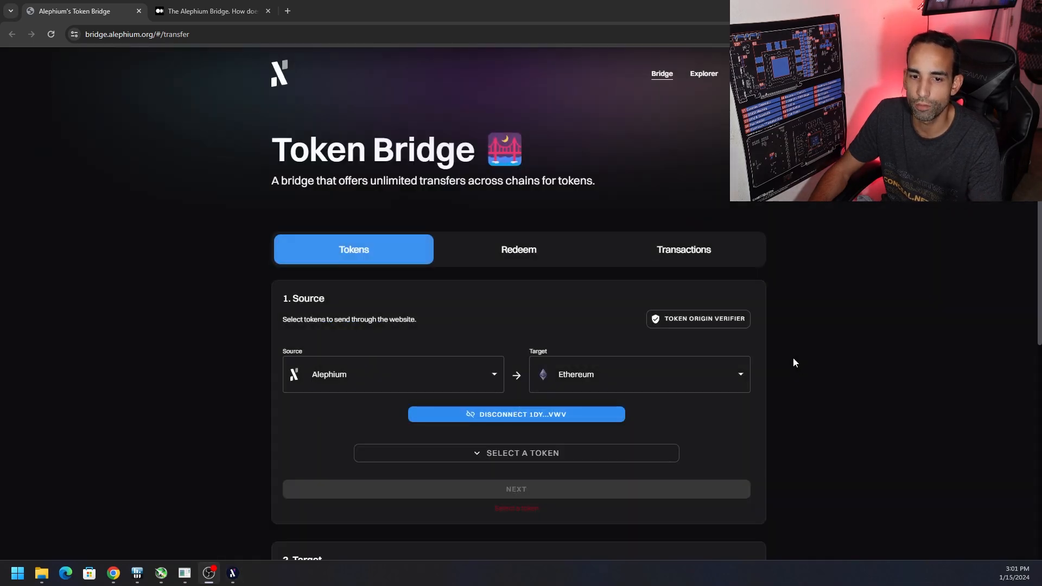
mouse_move(781, 358)
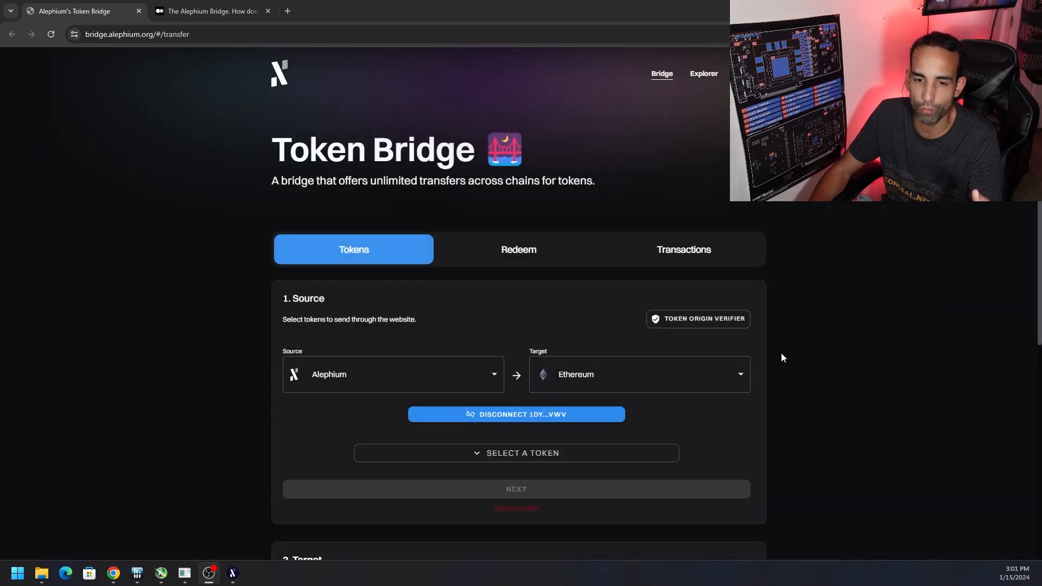
mouse_move(771, 349)
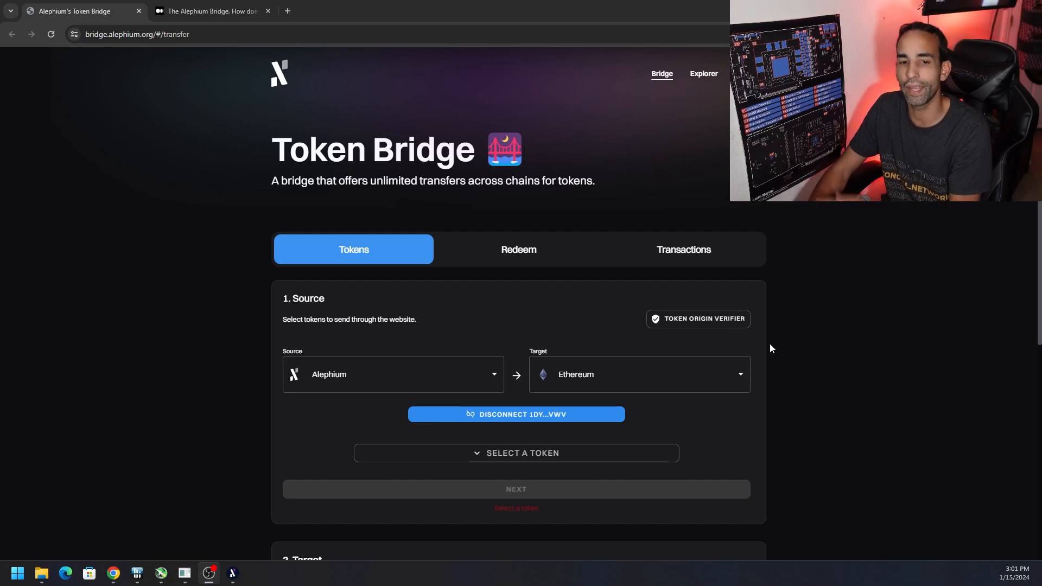
mouse_move(602, 456)
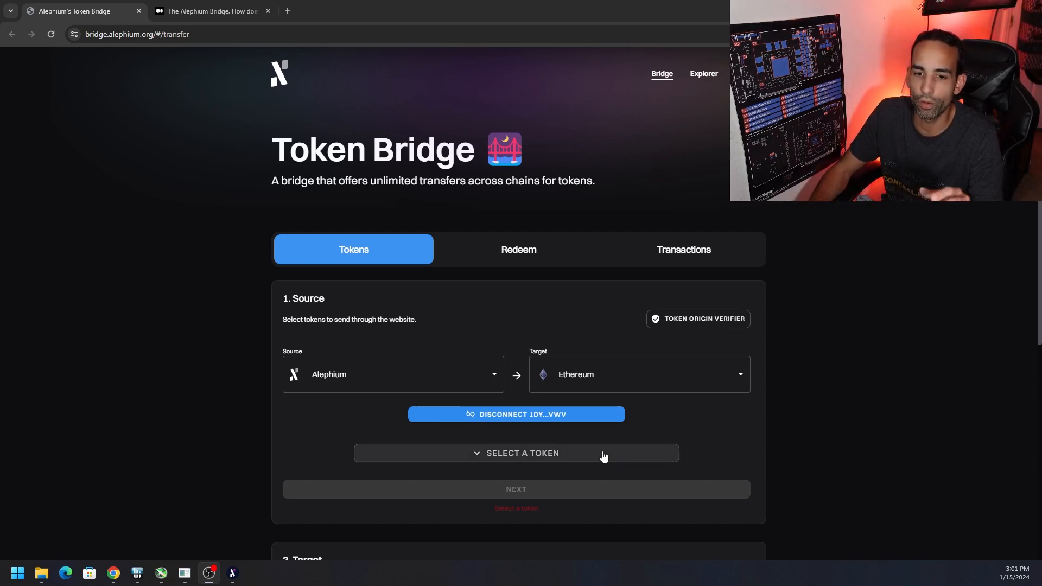
click(516, 453)
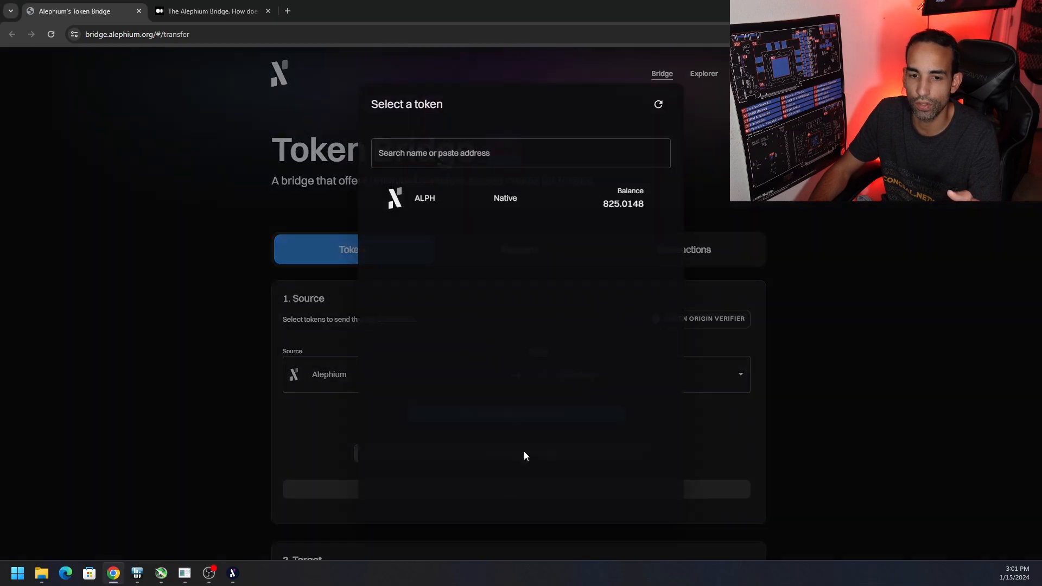
mouse_move(495, 206)
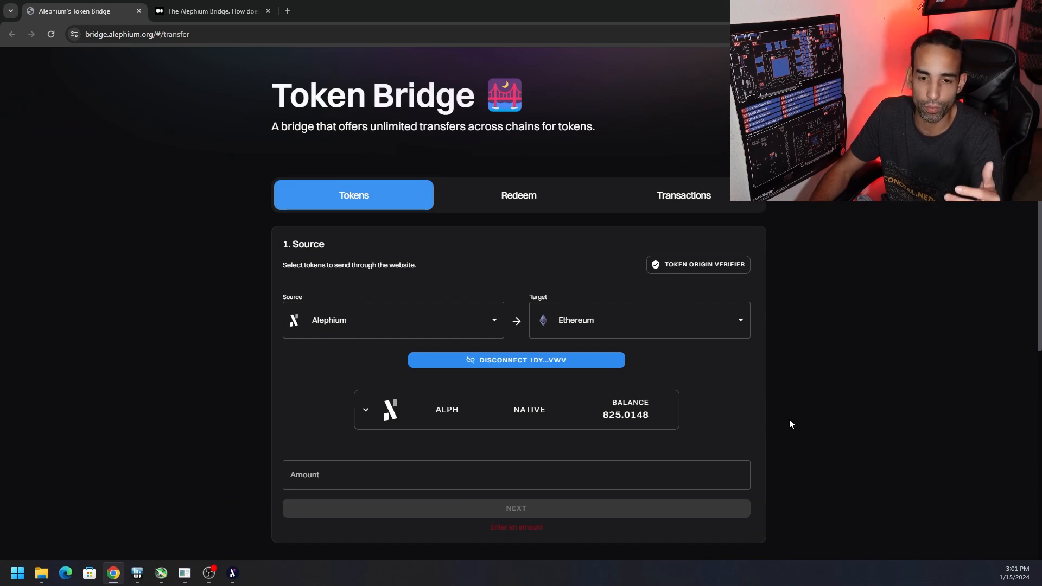
mouse_move(778, 424)
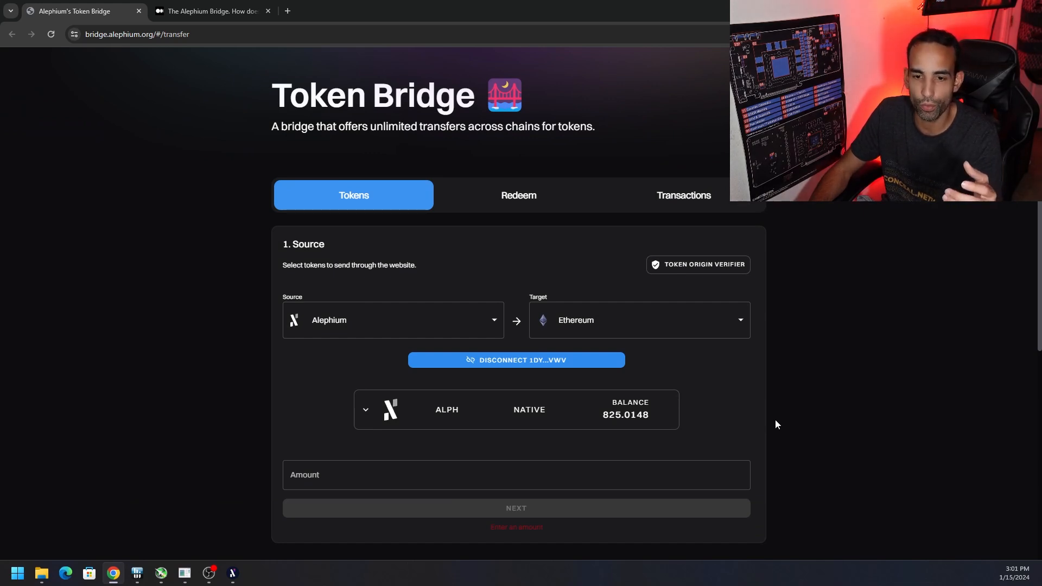
click(515, 474)
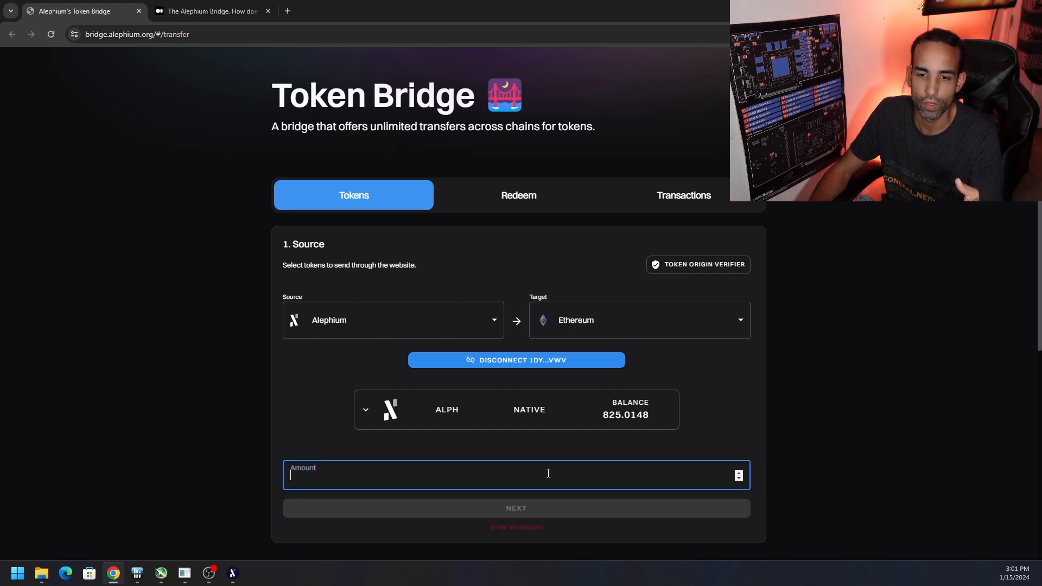
text(5)
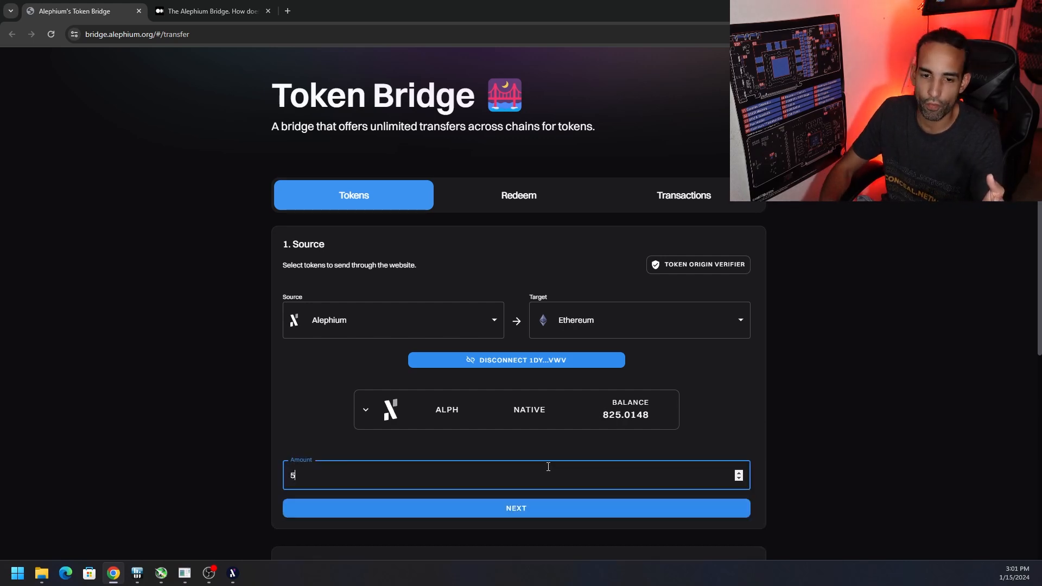
scroll(down, 3)
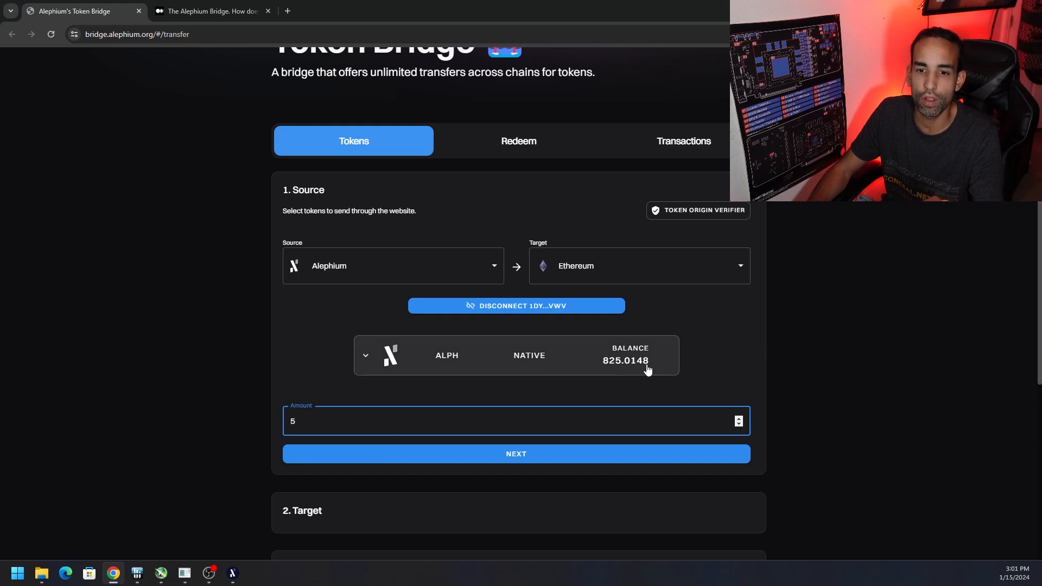
mouse_move(657, 376)
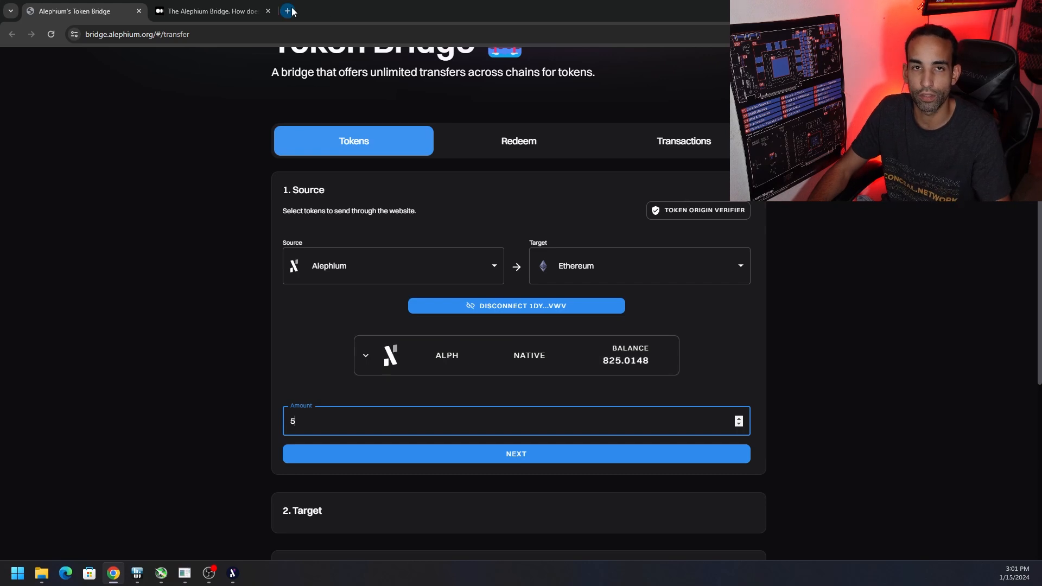
Check Etherscan's gas tracker (29 gwei, bridging about $8–10), then return to Alephium Wallet
click(287, 12)
text(etherscan.io)
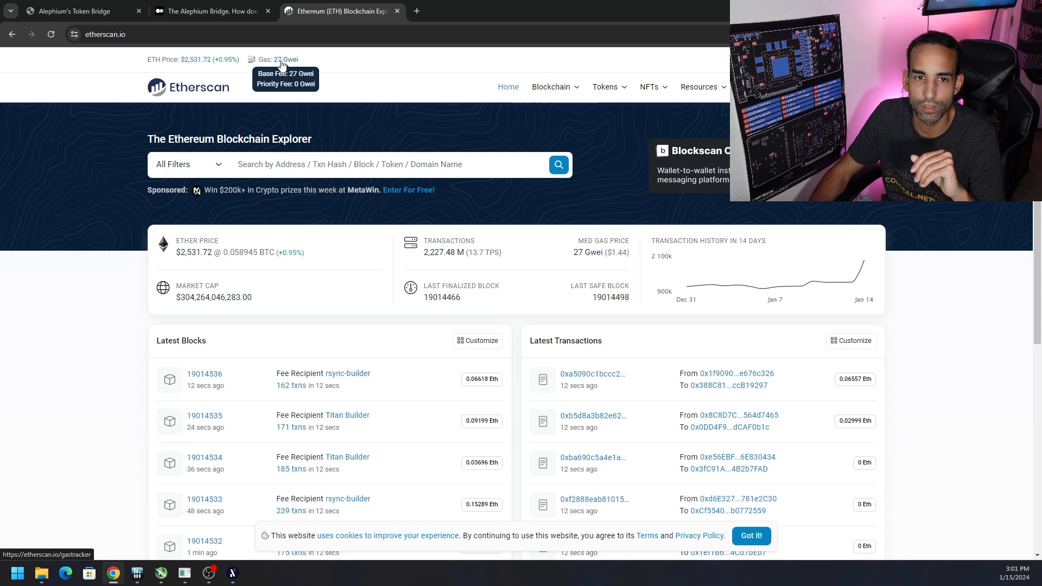
click(282, 59)
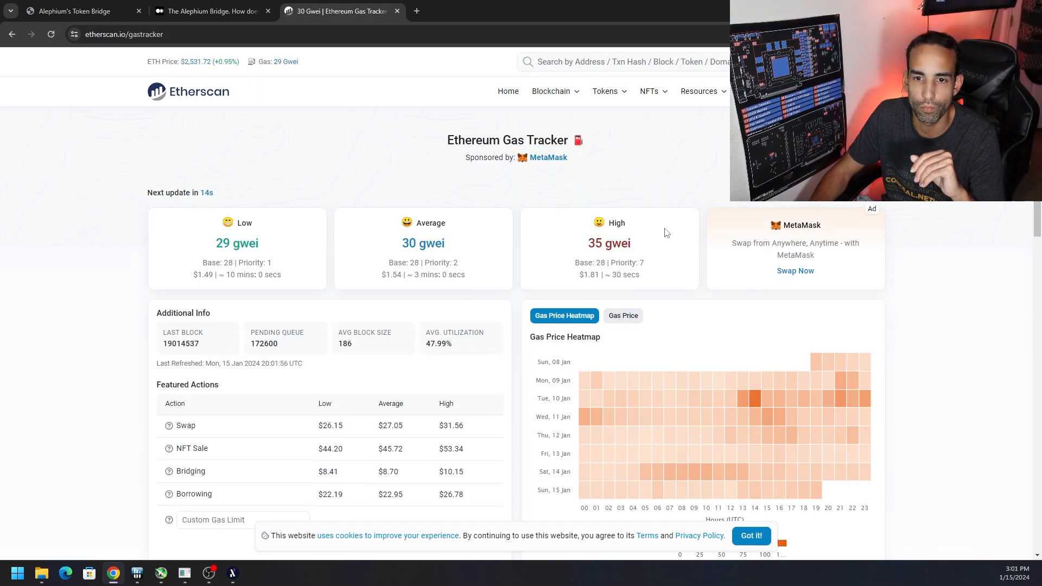
mouse_move(747, 380)
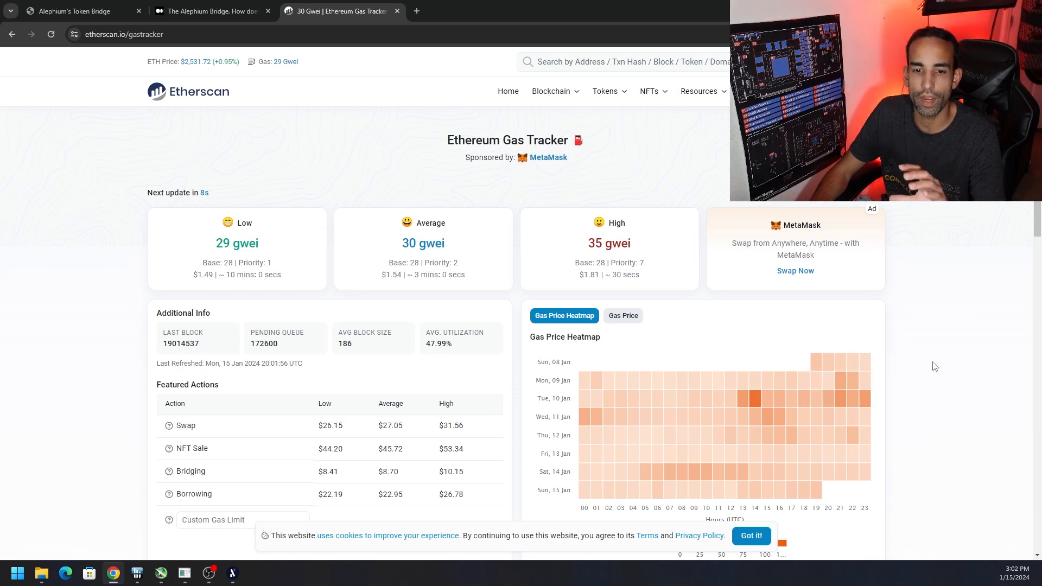
scroll(down, 3)
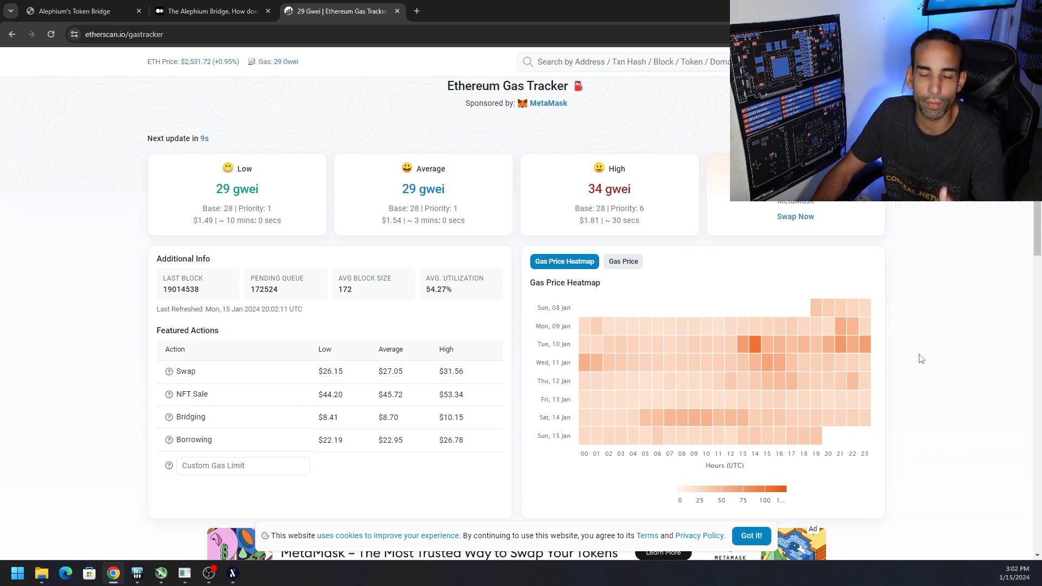
mouse_move(913, 354)
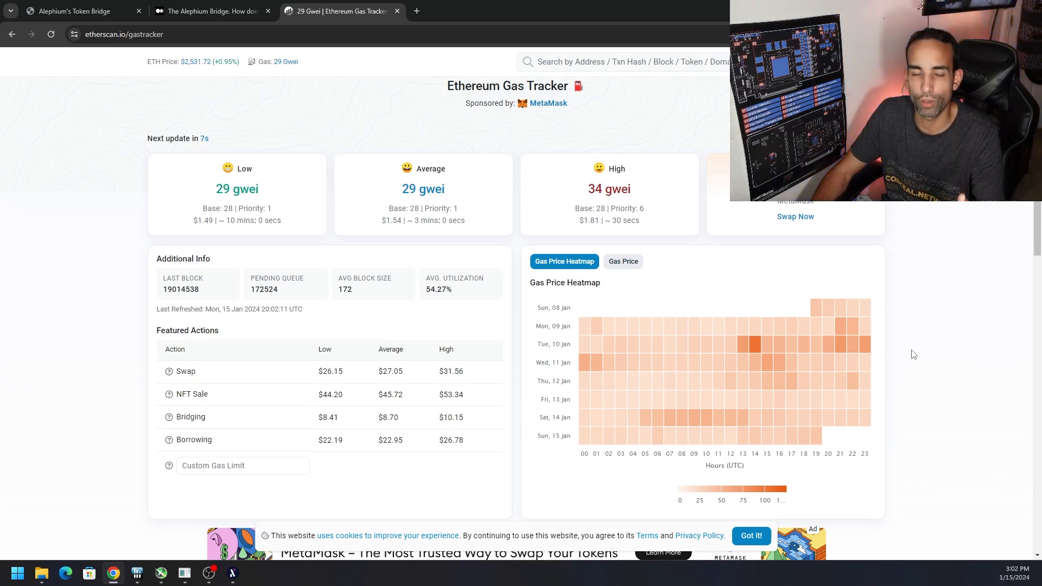
mouse_move(589, 344)
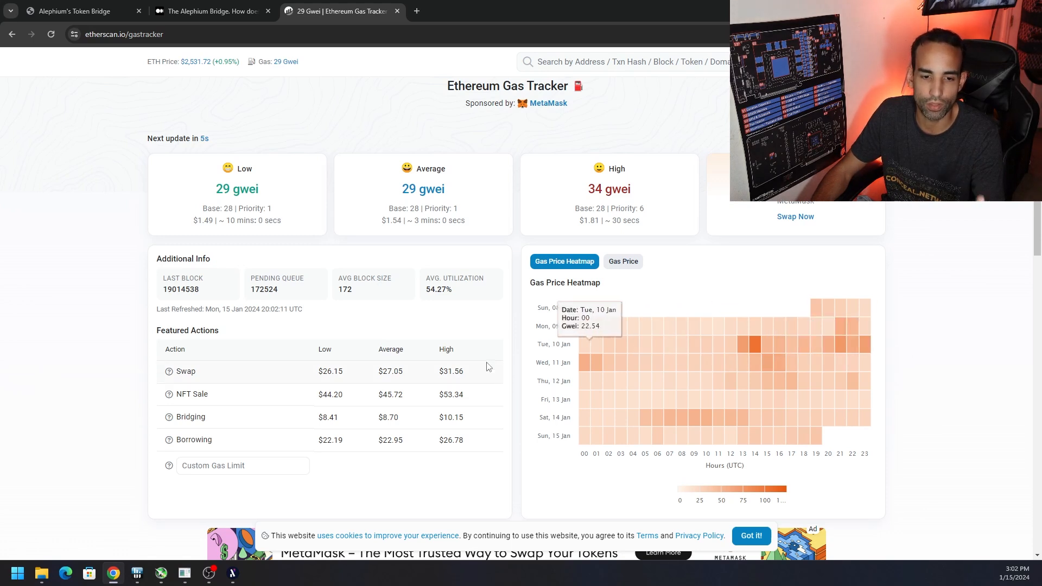
click(231, 572)
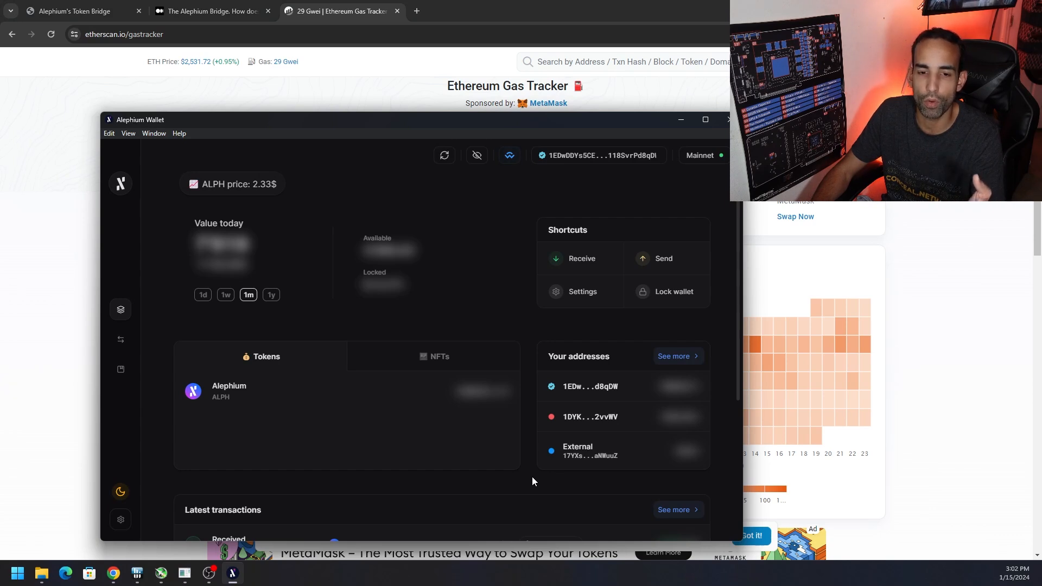
Return to the Token Bridge tab holding the 5 ALPH Alephium-to-Ethereum transfer
click(78, 11)
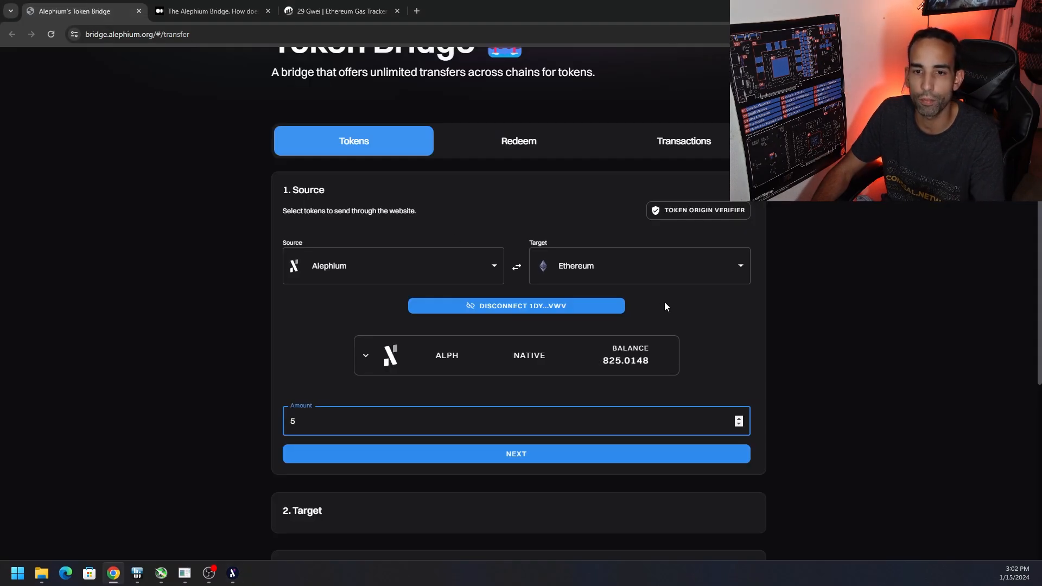
mouse_move(723, 360)
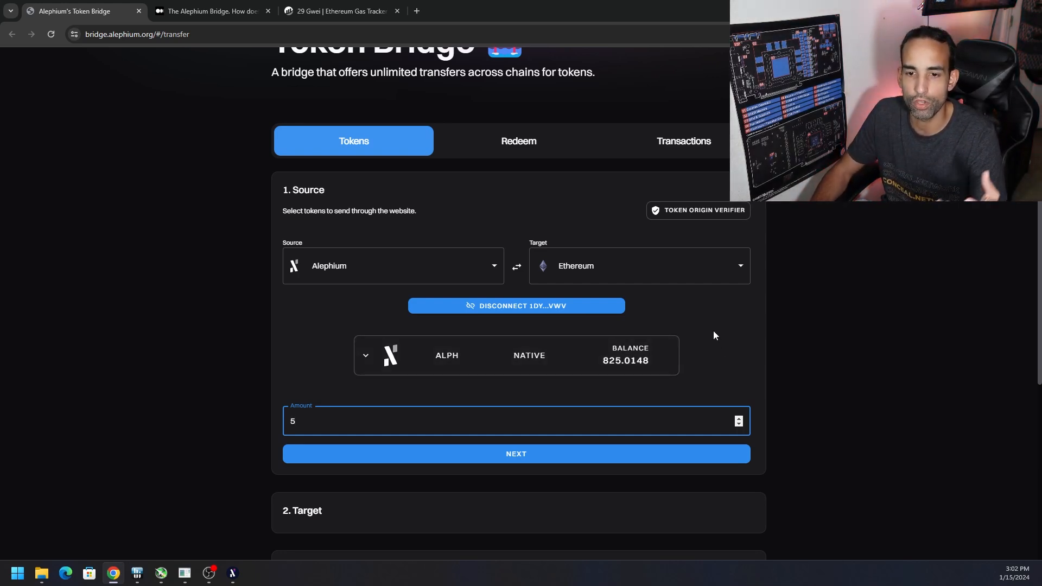
mouse_move(698, 326)
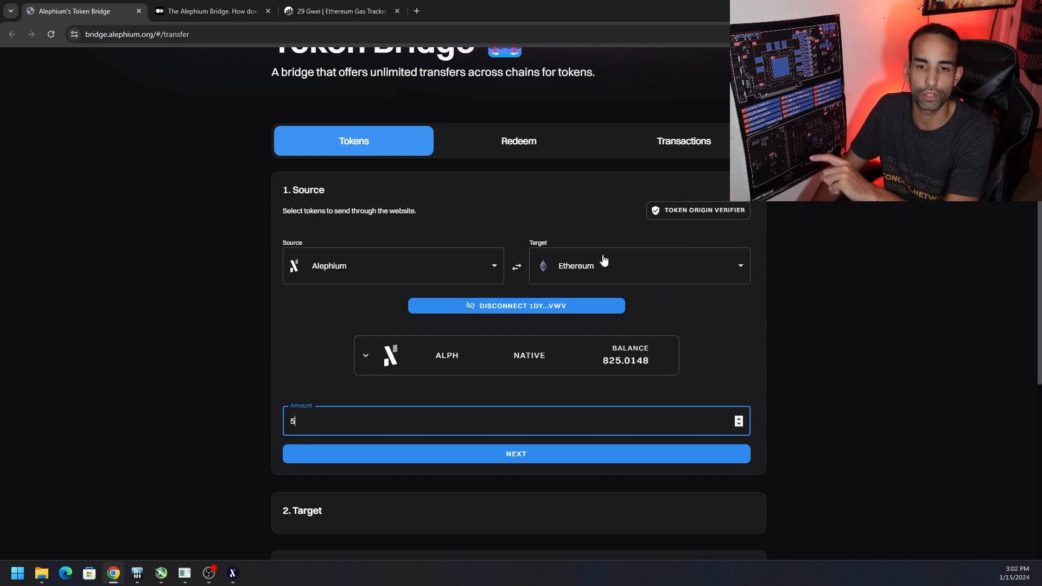
mouse_move(716, 321)
text(410)
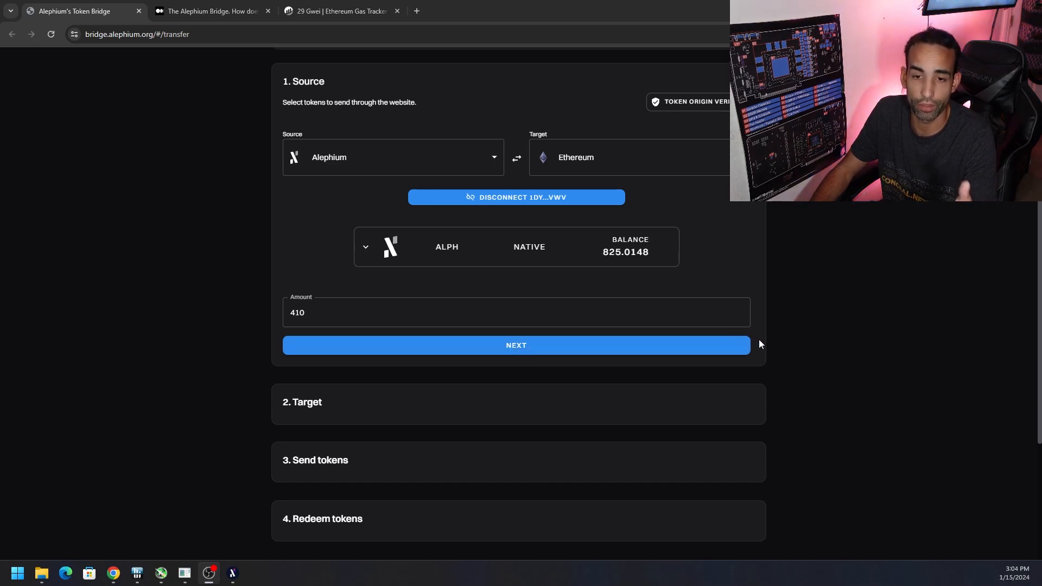
Confirm the 410 ALPH source and connect MetaMask as the Ethereum target wallet
click(516, 345)
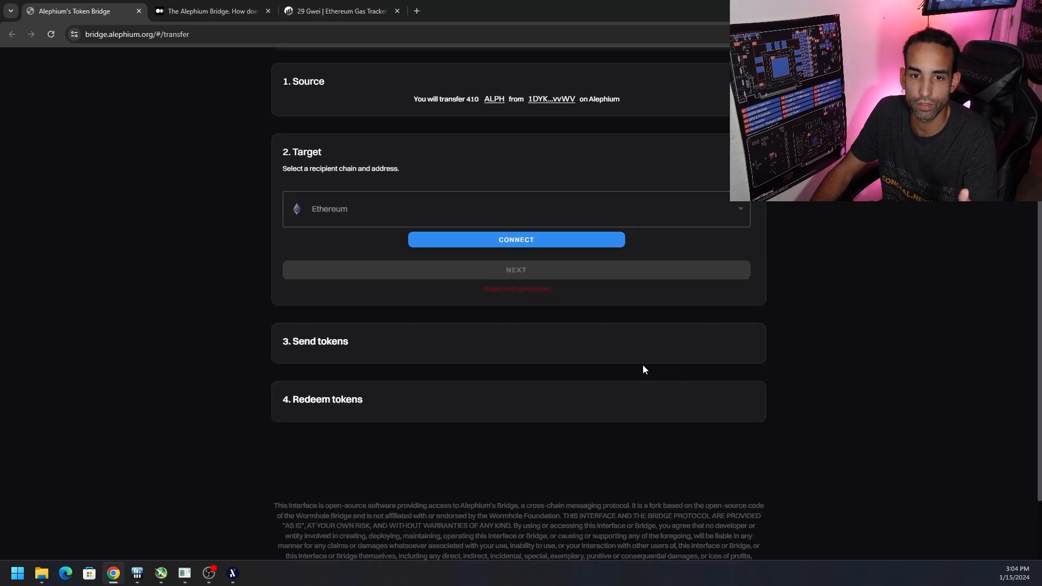
mouse_move(499, 218)
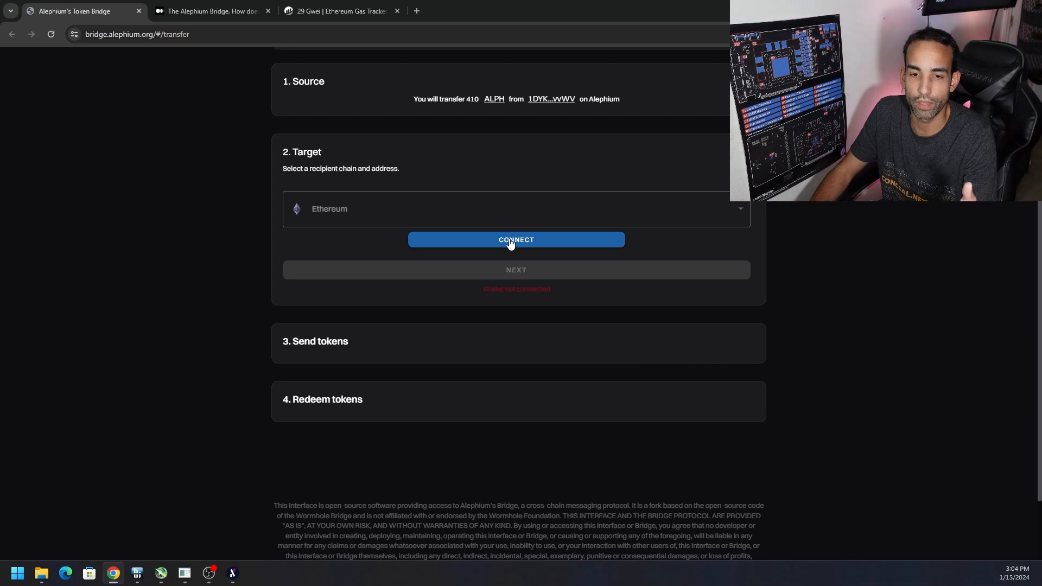
click(516, 239)
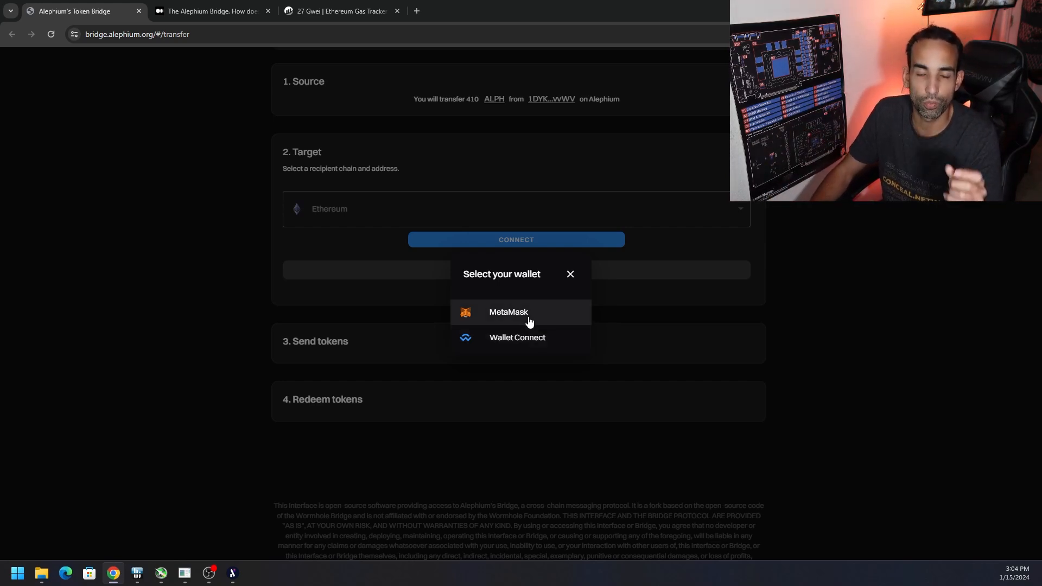
click(509, 312)
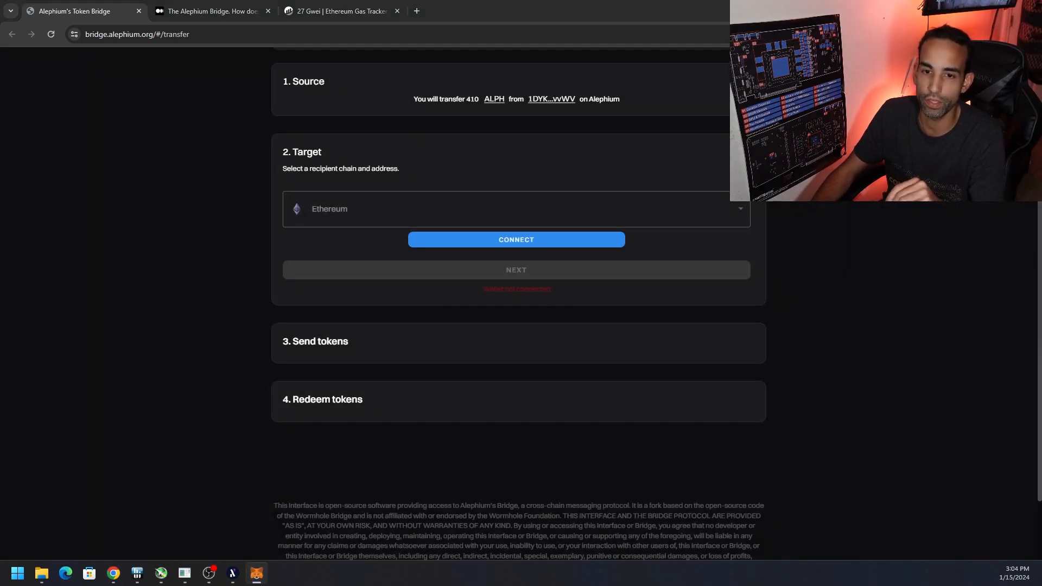
click(516, 240)
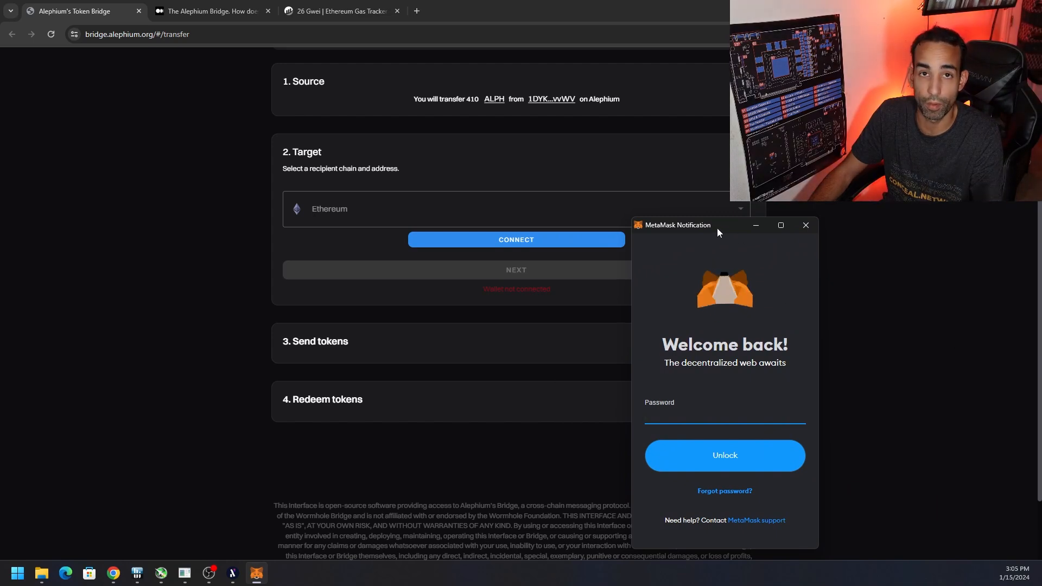
click(725, 415)
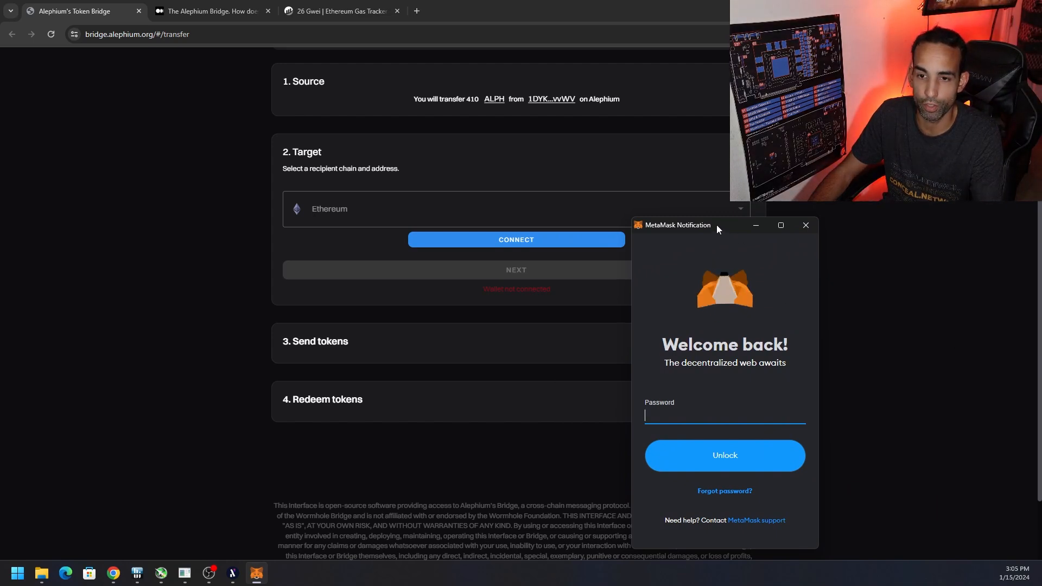
click(805, 224)
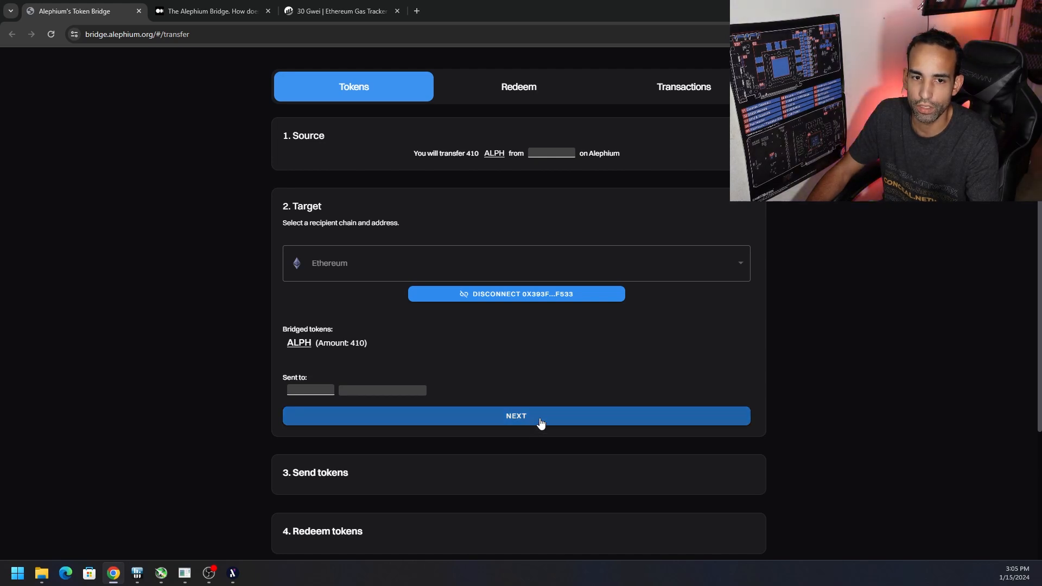
Confirm the Ethereum recipient to reach the send-tokens step for 410 ALPH
click(515, 415)
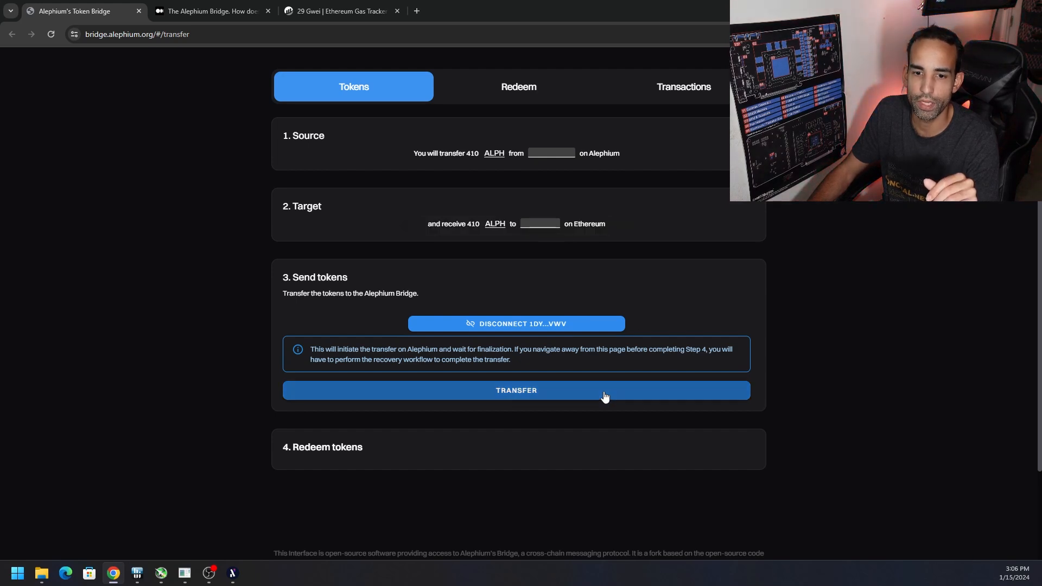
Start the 410 ALPH transfer, then cancel at the bridge-wrapped tokens warning
click(516, 390)
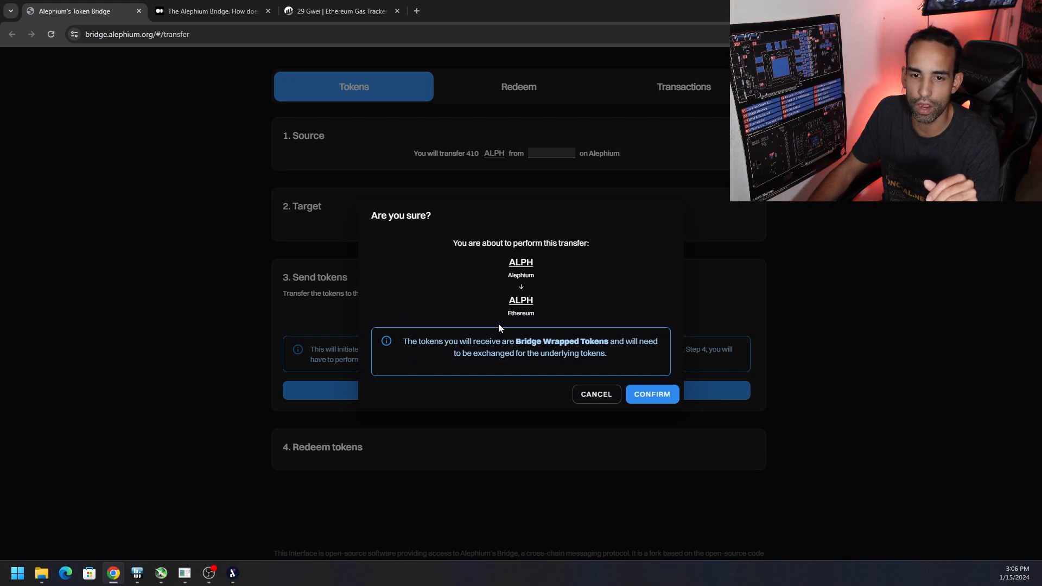
click(650, 394)
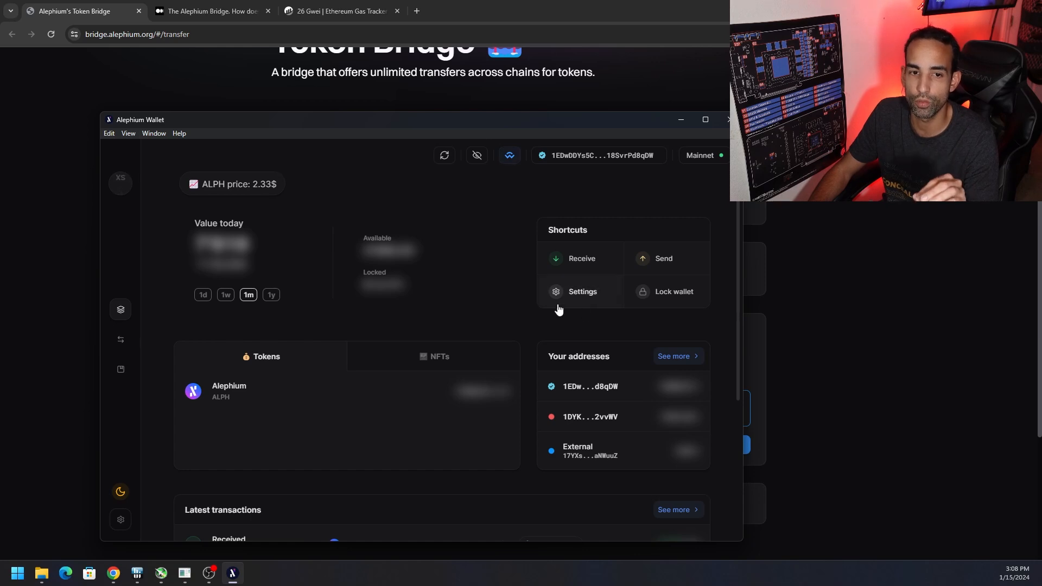
mouse_move(825, 272)
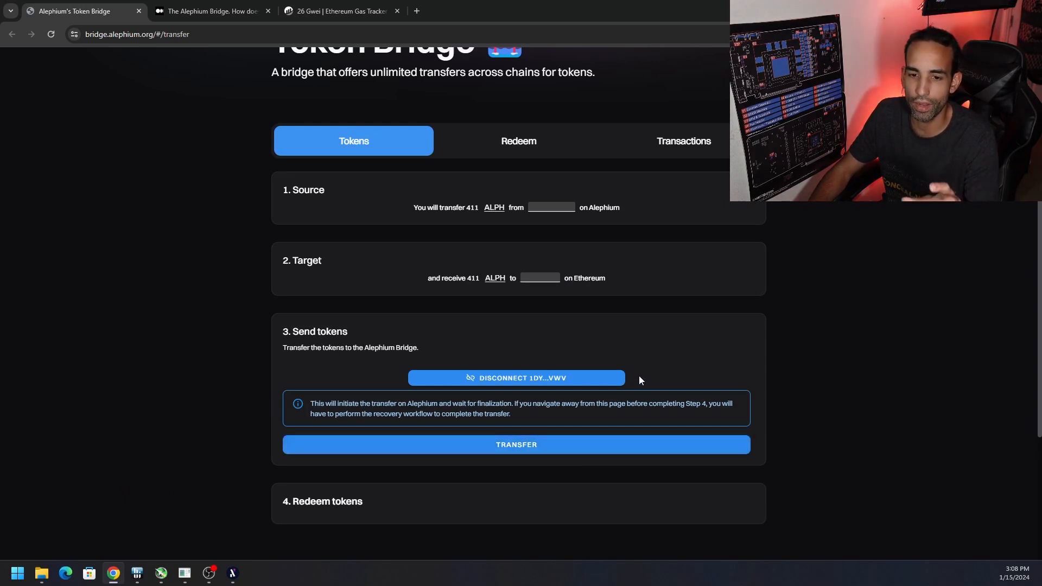
Confirm the 411 ALPH bridge transfer to Ethereum and send the Call contract request in Alephium Wallet
click(515, 444)
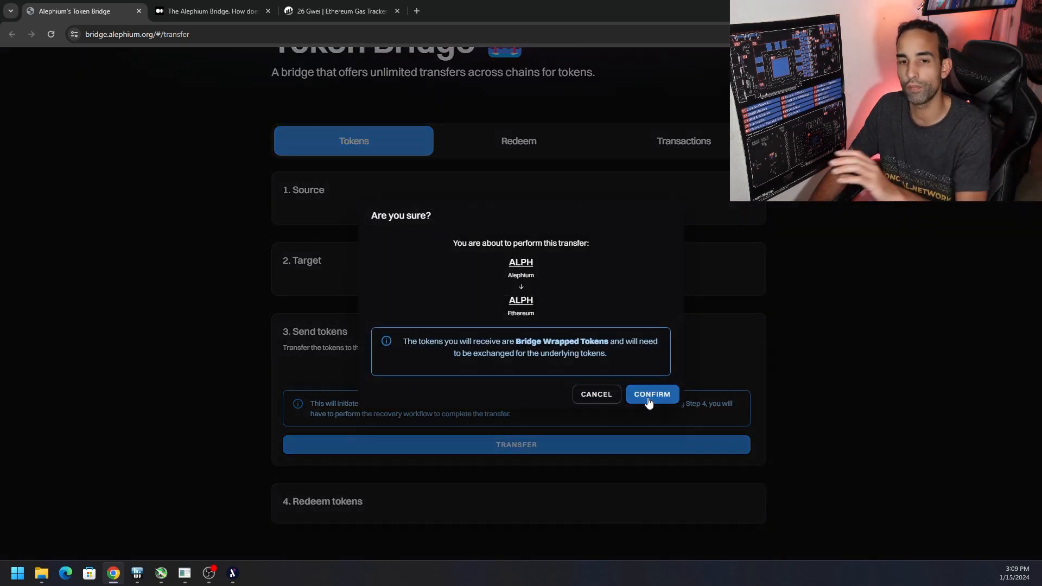
click(651, 394)
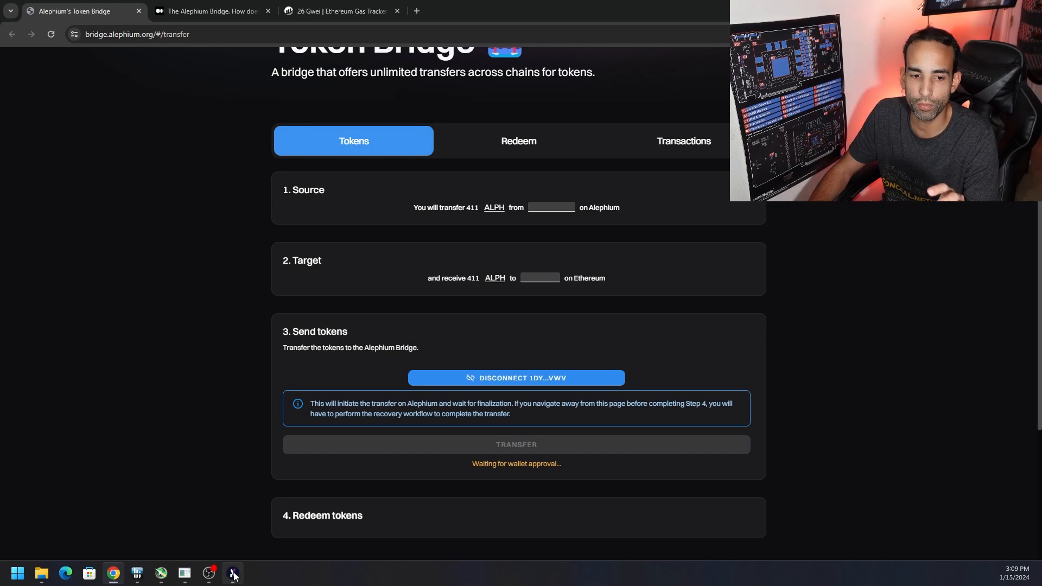
click(231, 573)
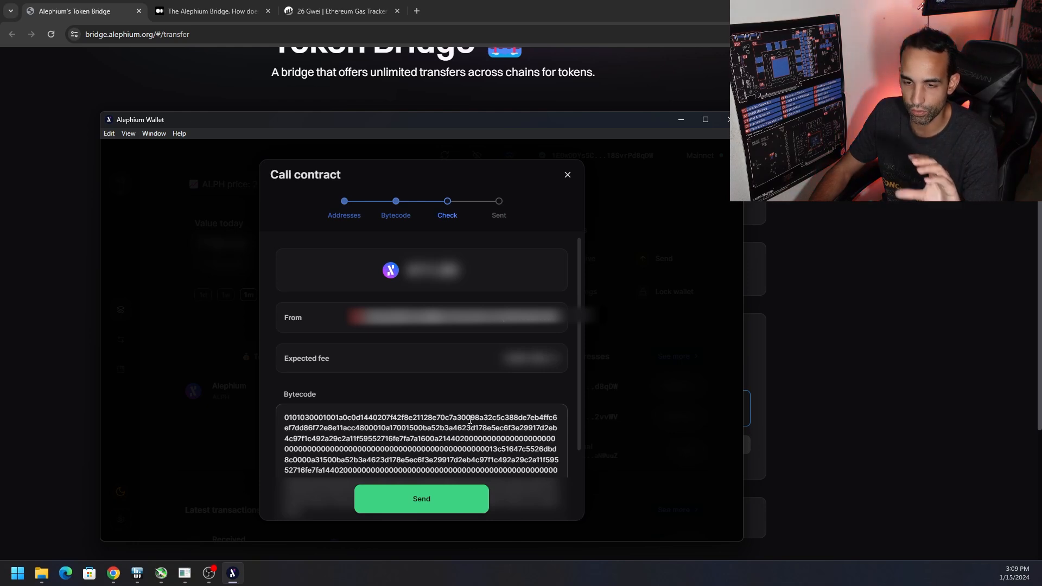
click(421, 498)
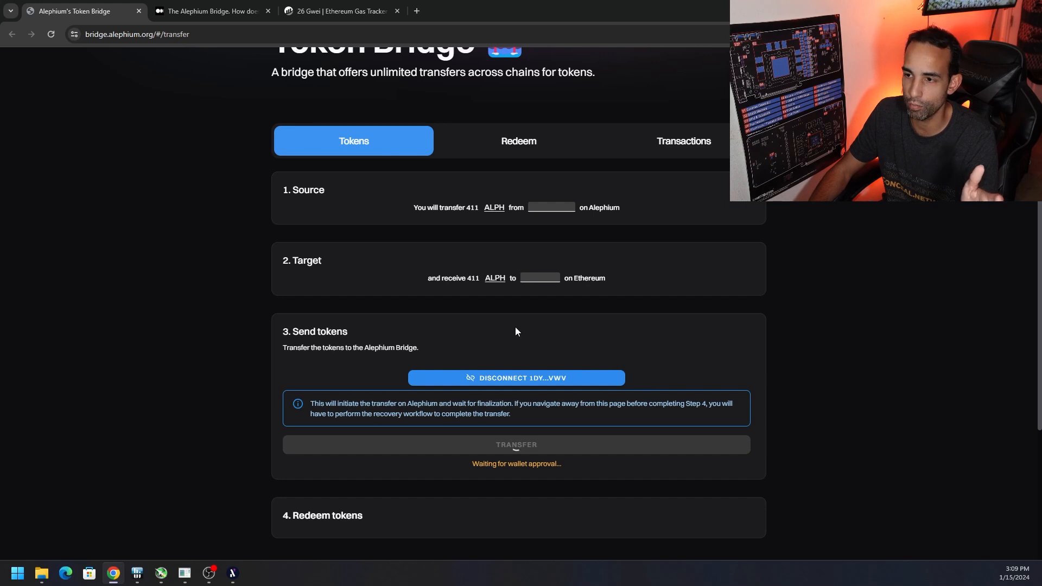
mouse_move(313, 542)
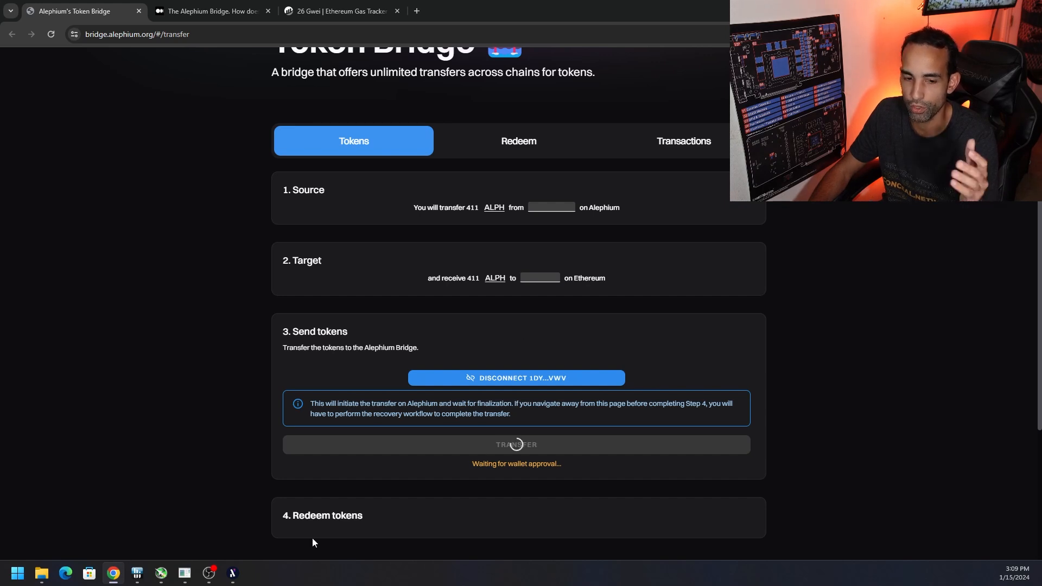
click(516, 444)
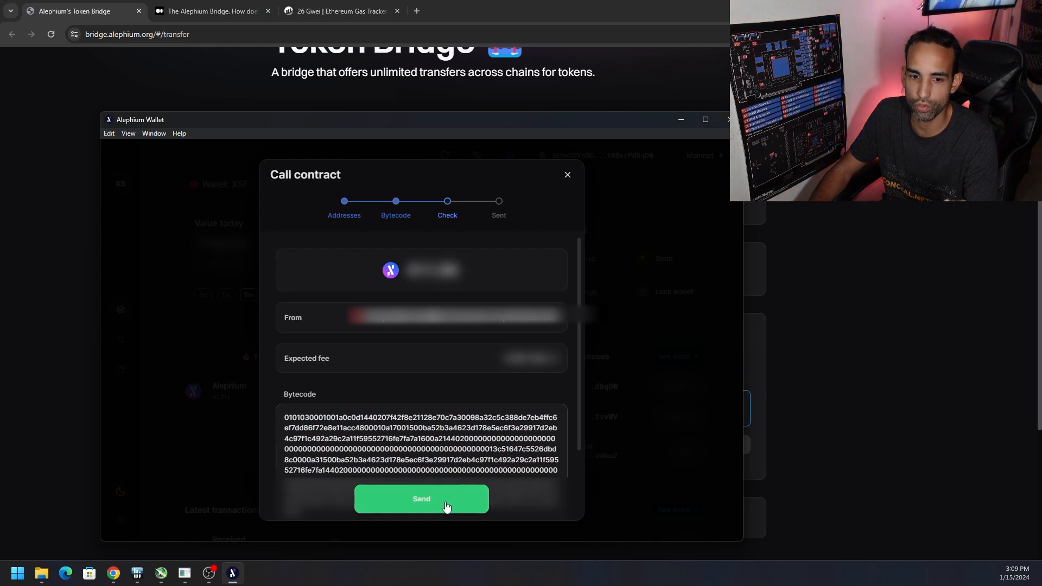
click(421, 498)
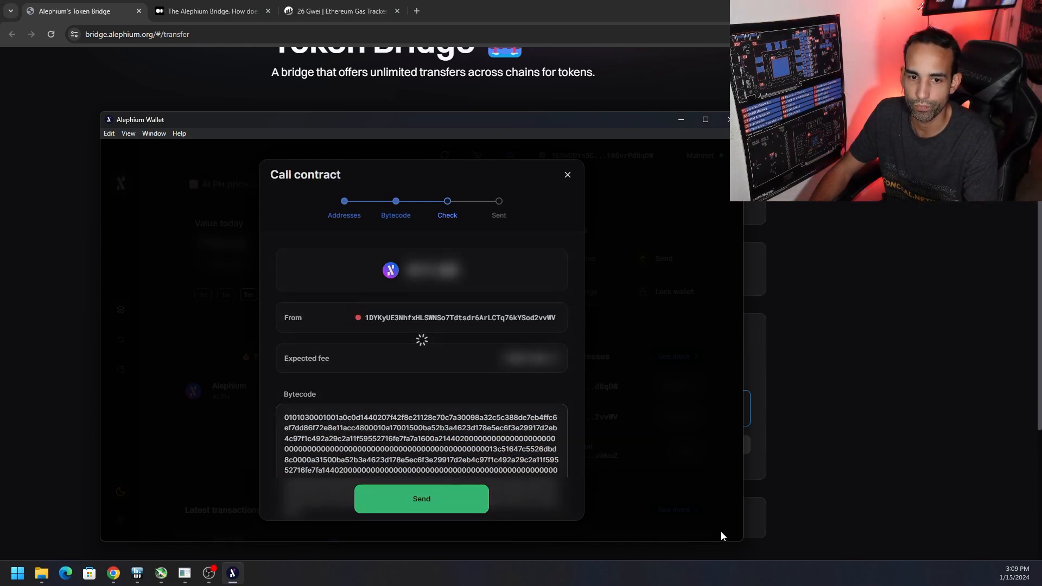
click(421, 498)
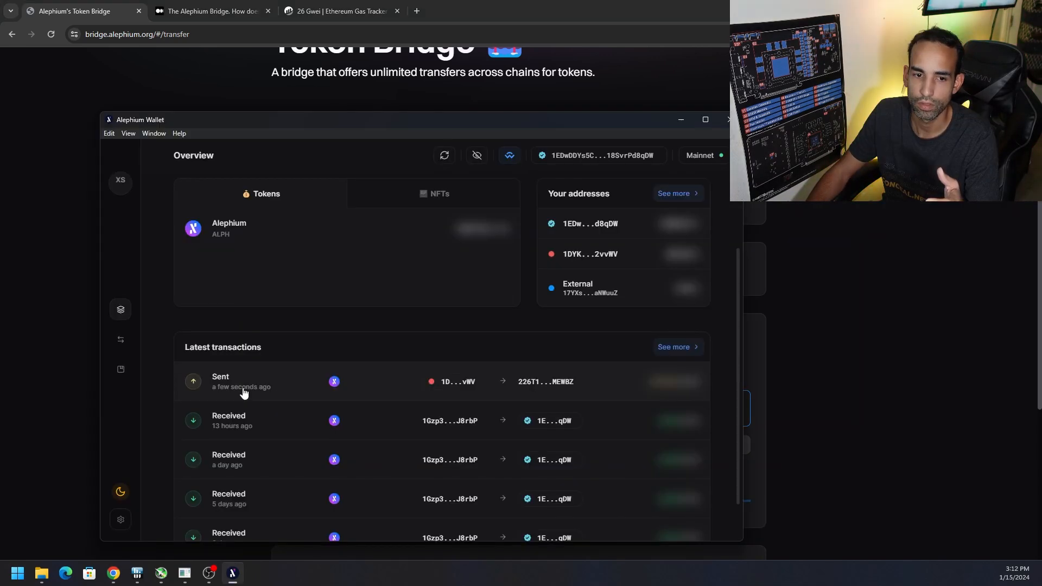
mouse_move(269, 400)
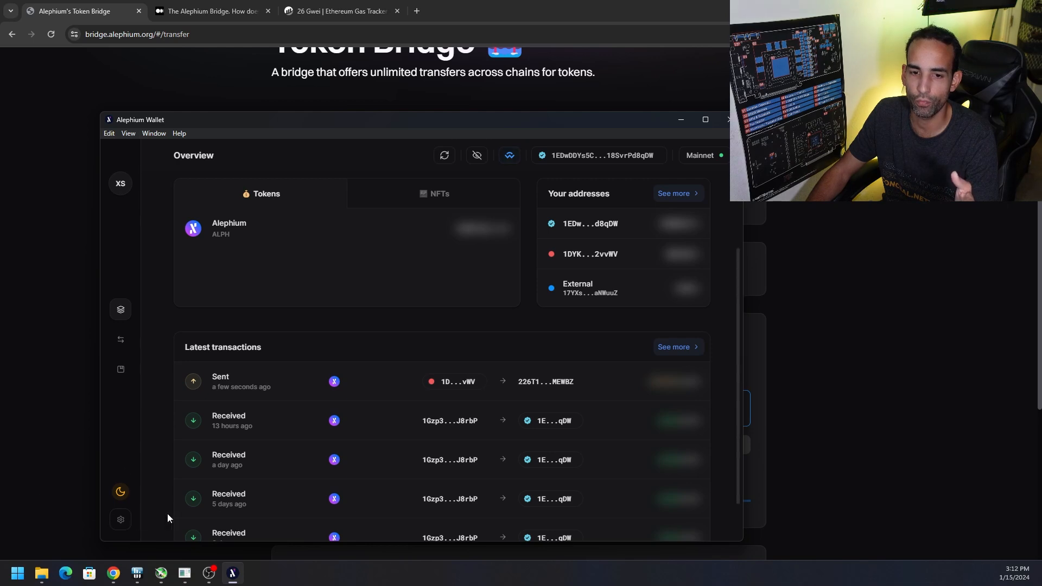
mouse_move(315, 421)
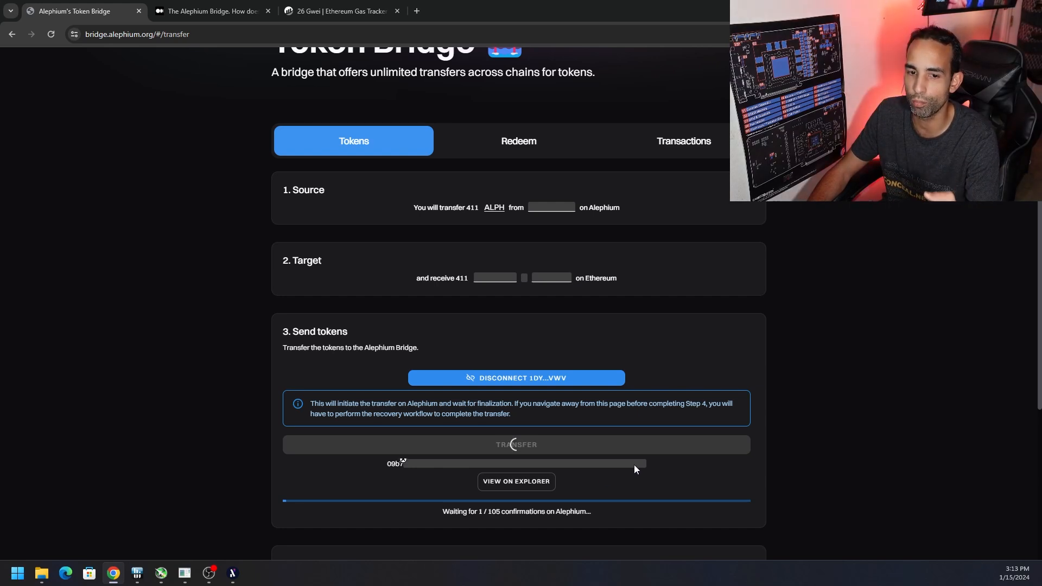
mouse_move(688, 476)
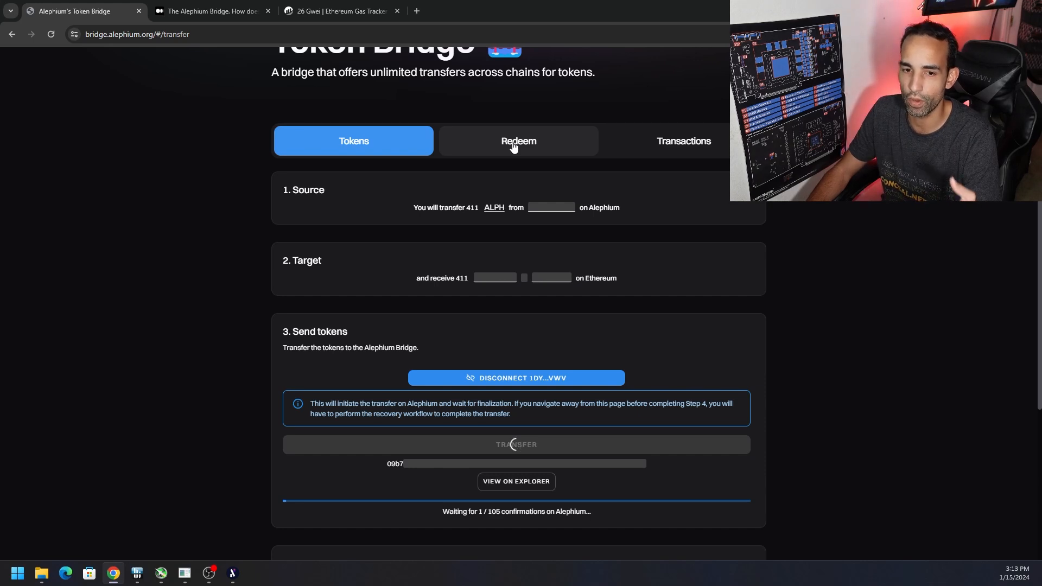
mouse_move(550, 175)
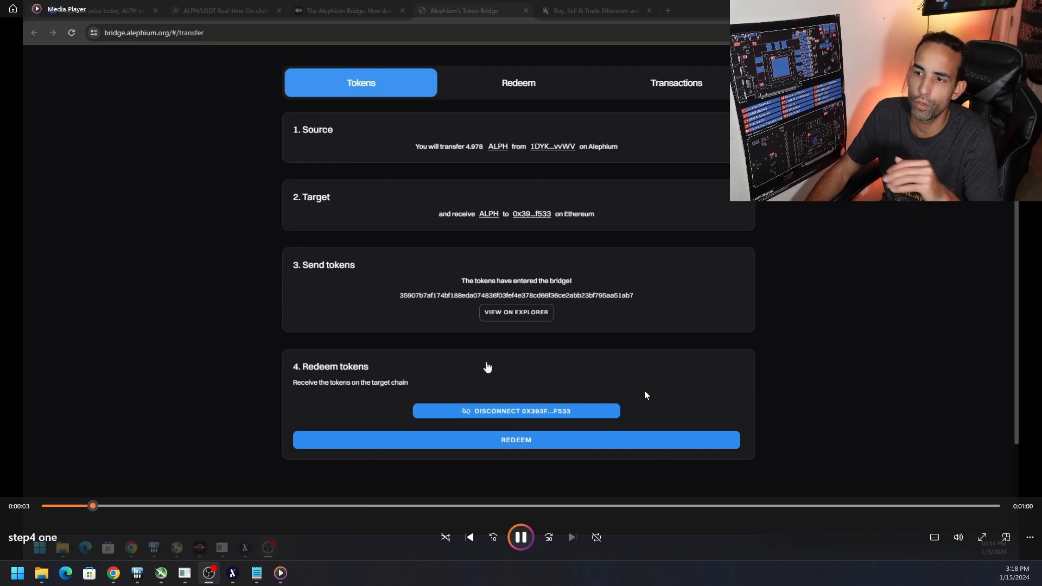
Play, pause and seek the step 4 redeem clip to the successful redeem with Etherscan link
click(516, 439)
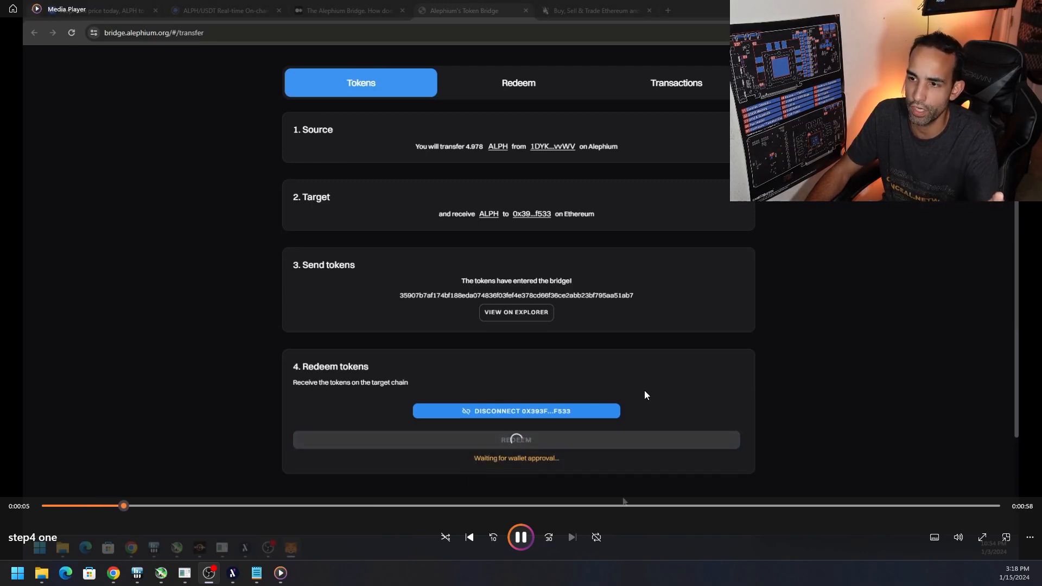
click(521, 537)
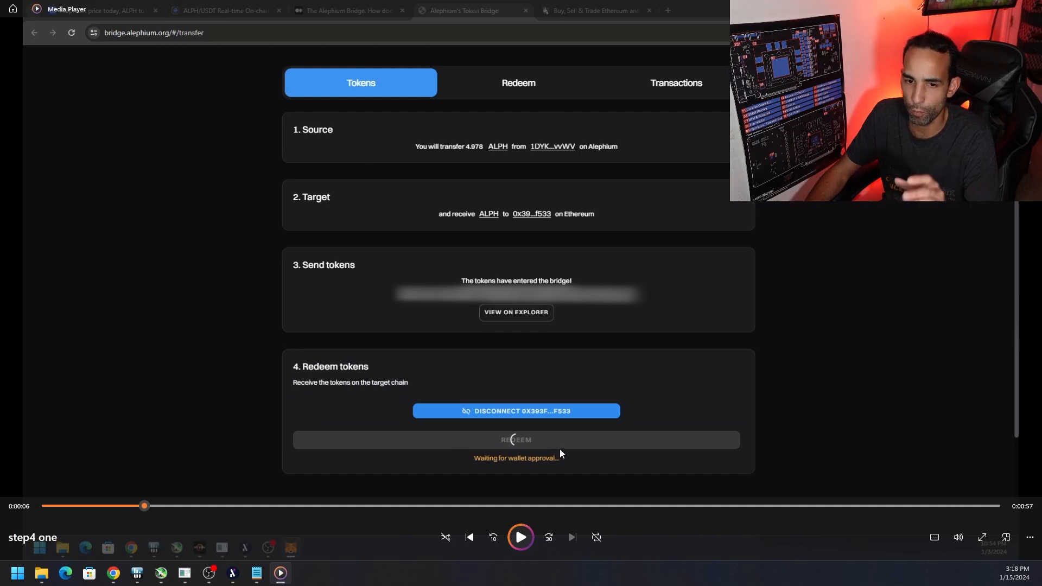
drag(144, 505, 681, 505)
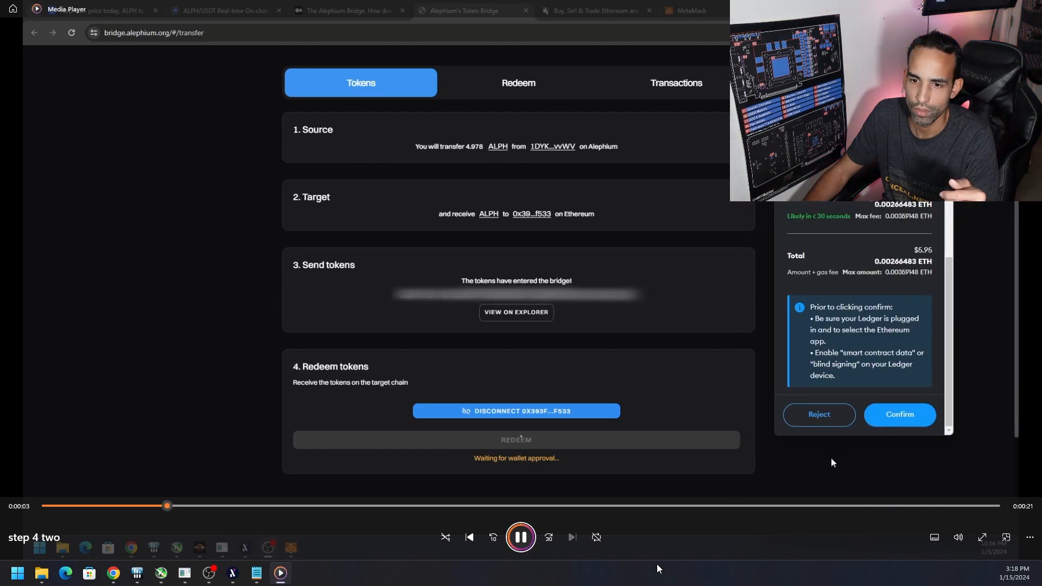
click(898, 414)
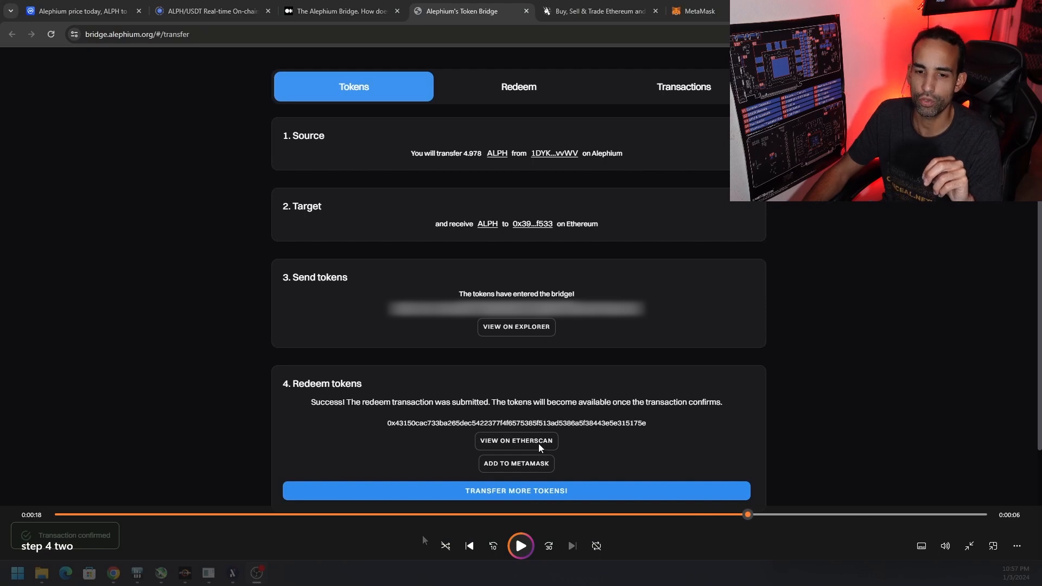
mouse_move(565, 448)
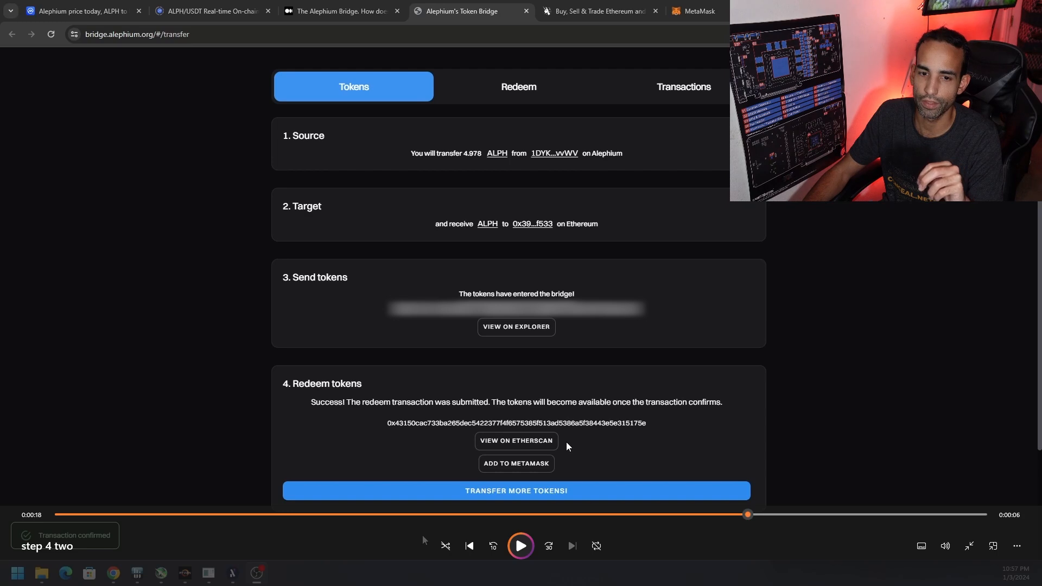
mouse_move(643, 312)
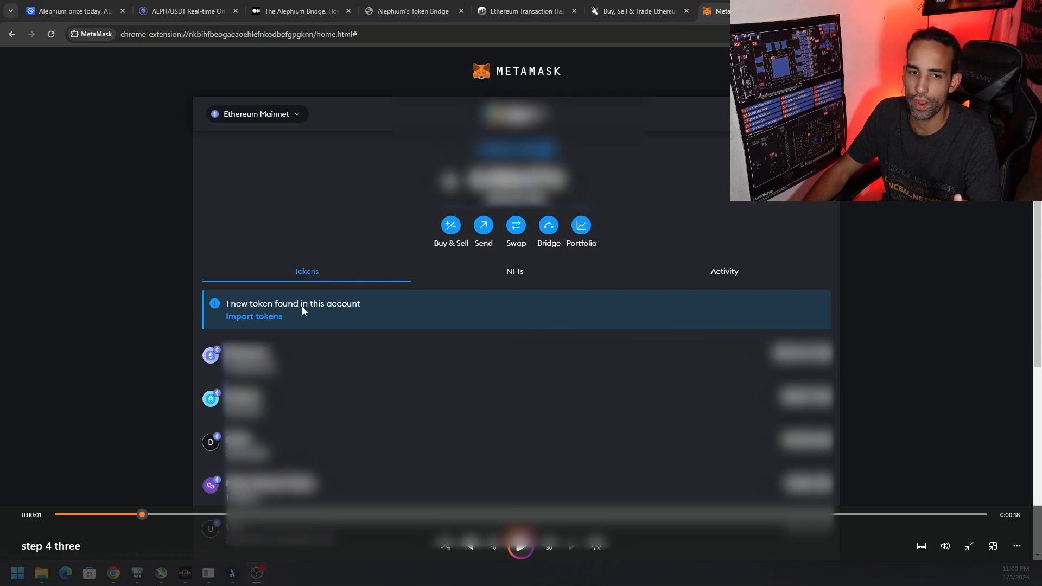
mouse_move(317, 311)
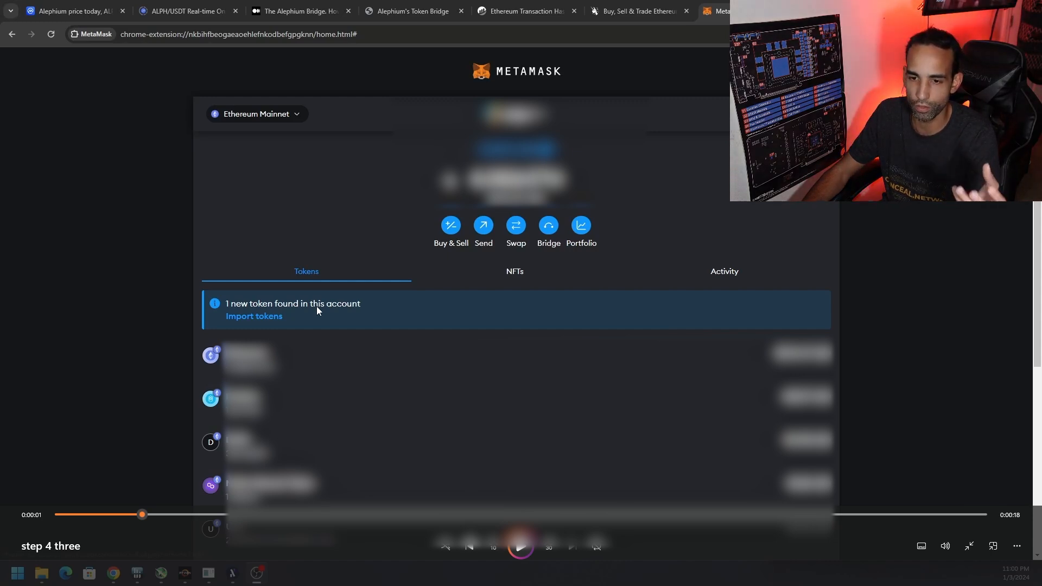
Resume the token import clip and seek ahead to the ALPH 'Token imported' message
click(254, 316)
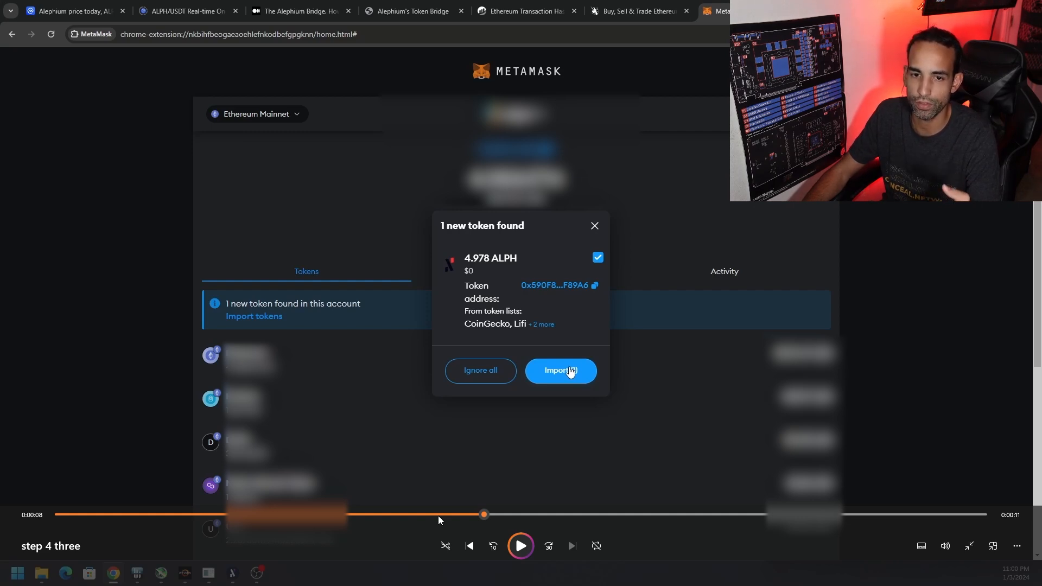
click(560, 370)
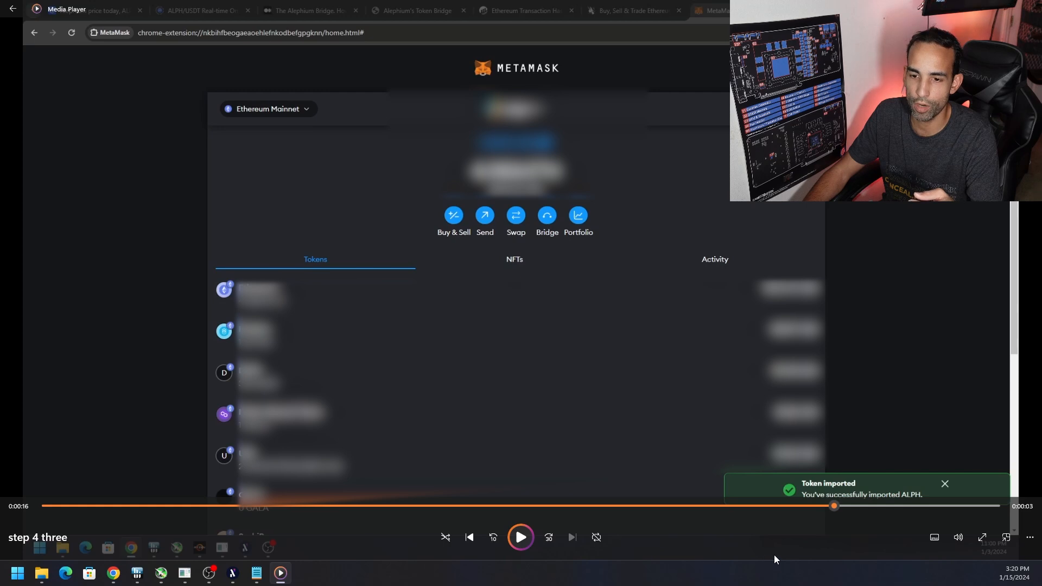
mouse_move(778, 579)
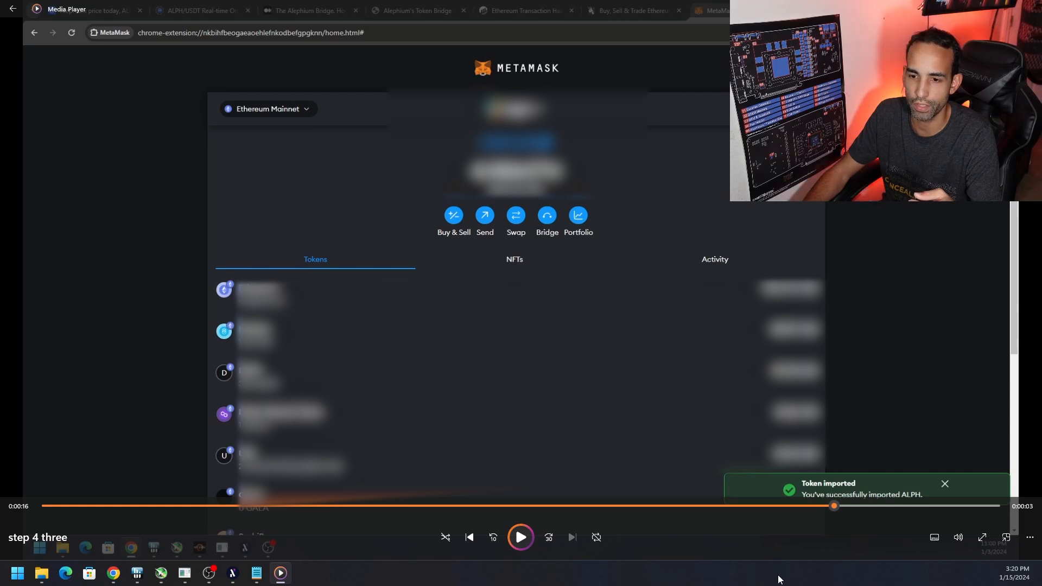
mouse_move(742, 547)
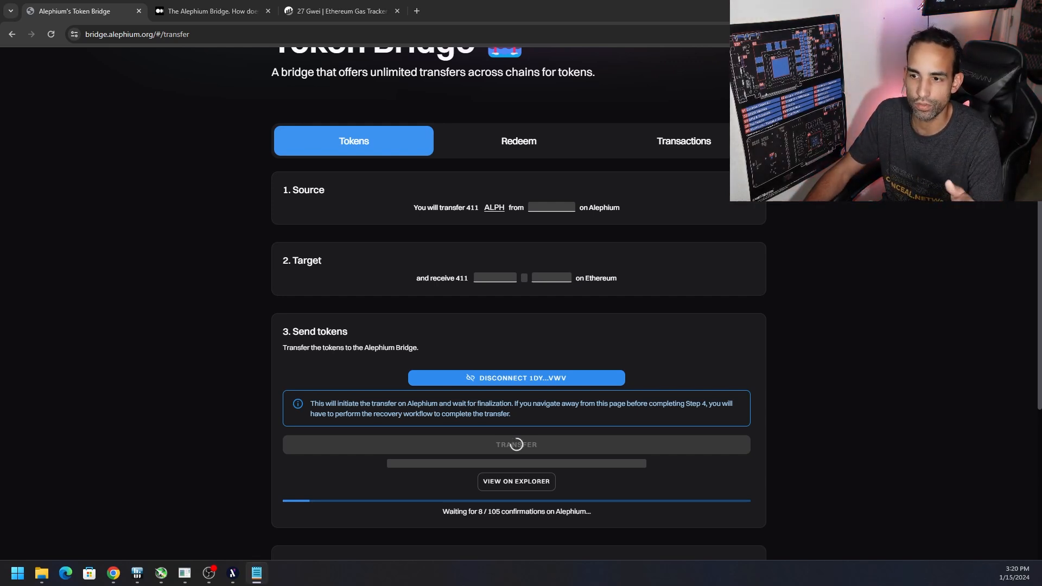
click(518, 140)
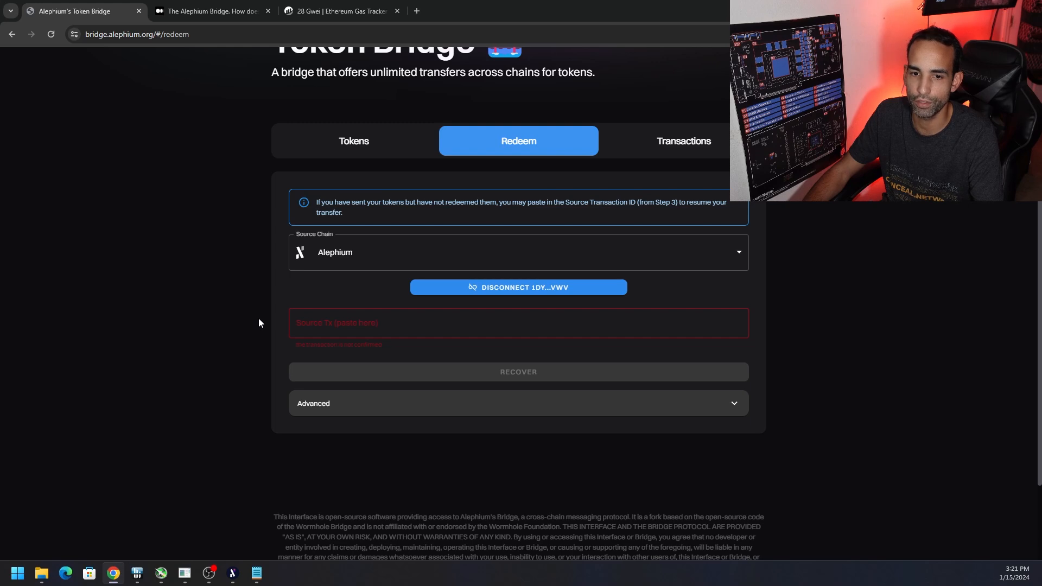
mouse_move(390, 368)
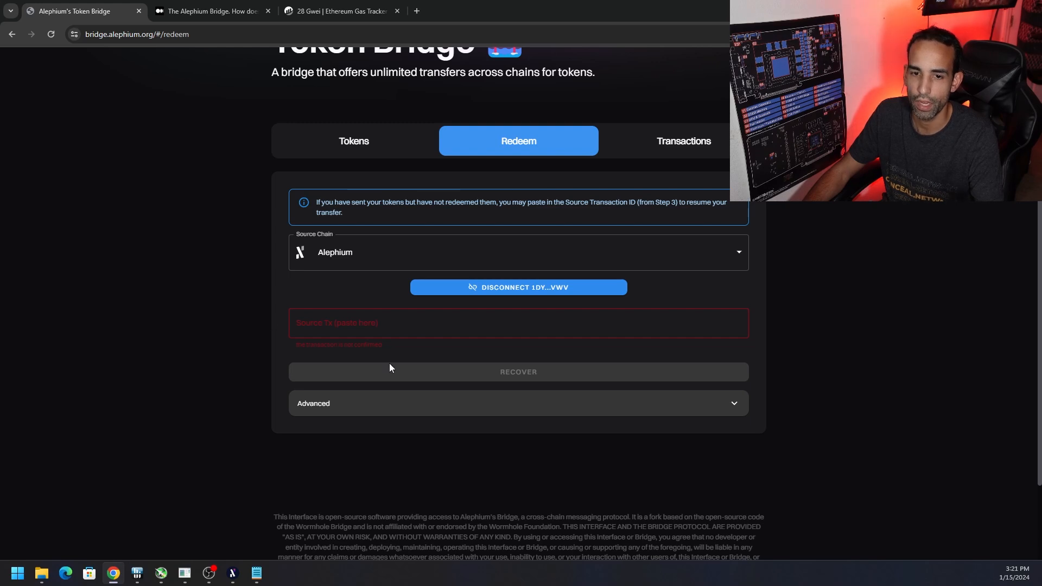
click(353, 141)
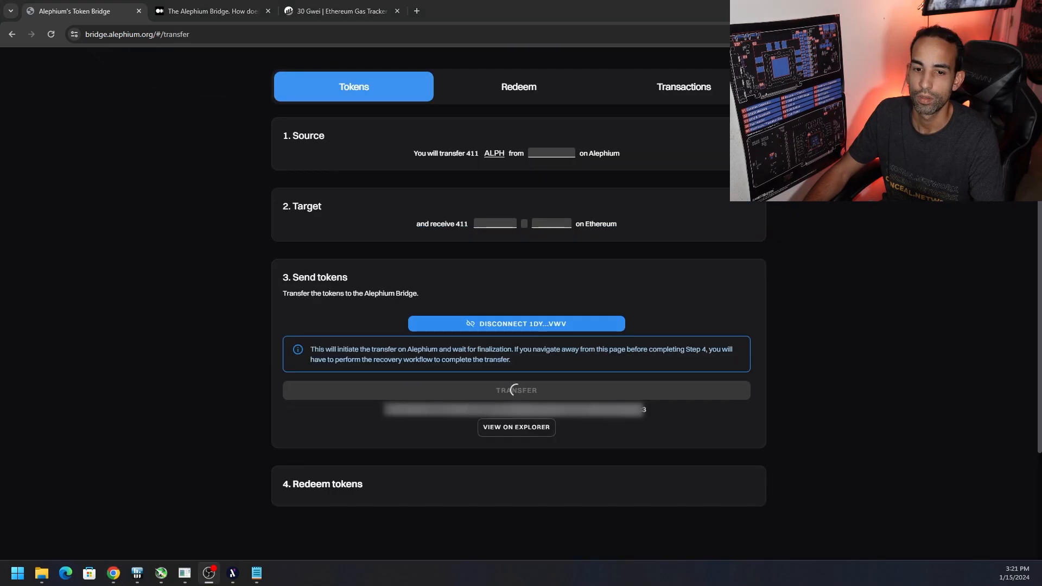